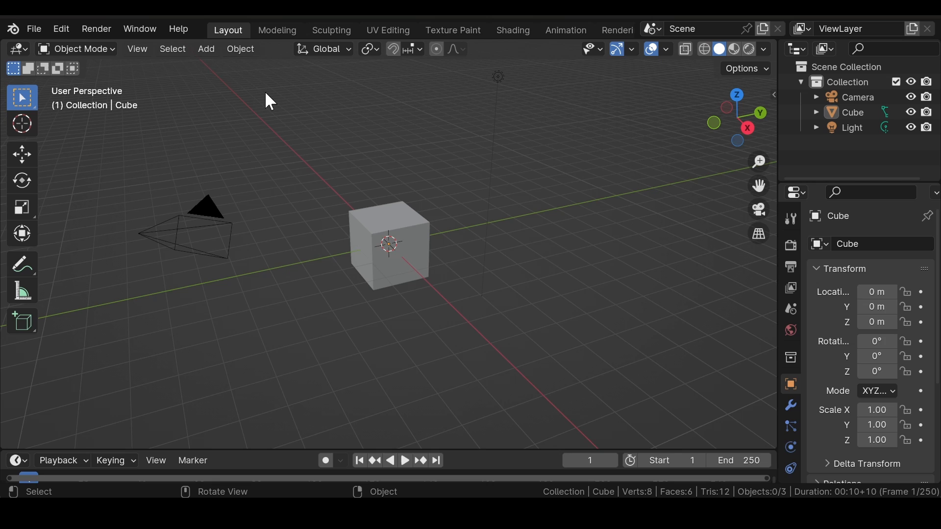
mouse_move(310, 98)
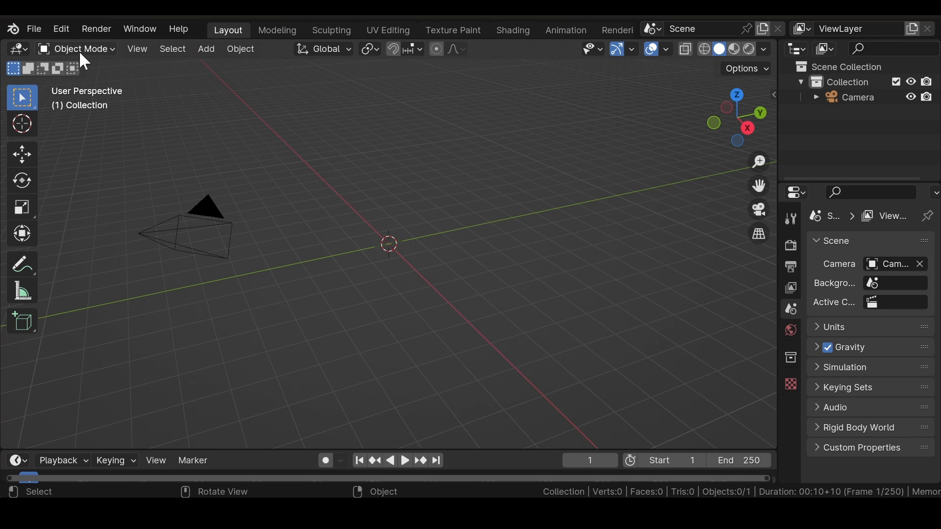
- Import the 11091_FemaleHead_v4 Wavefront OBJ model into the scene
click(34, 29)
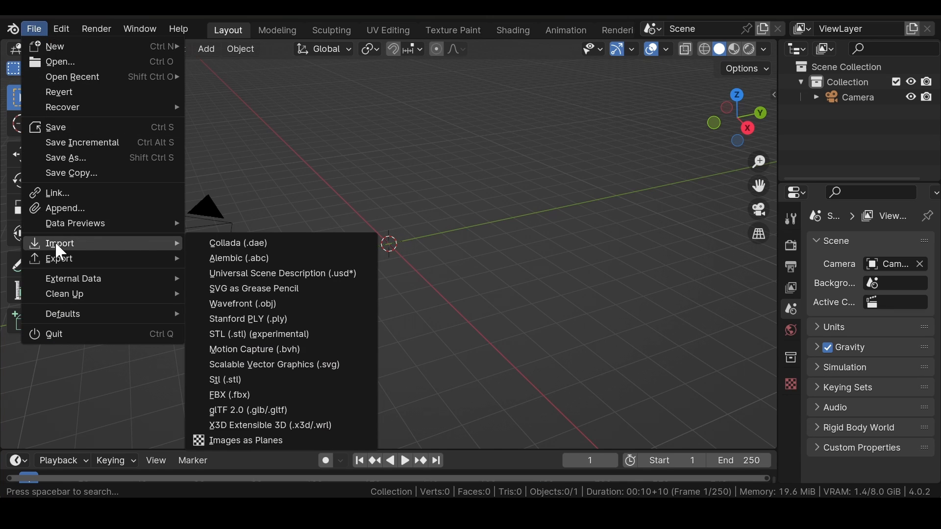
mouse_move(275, 263)
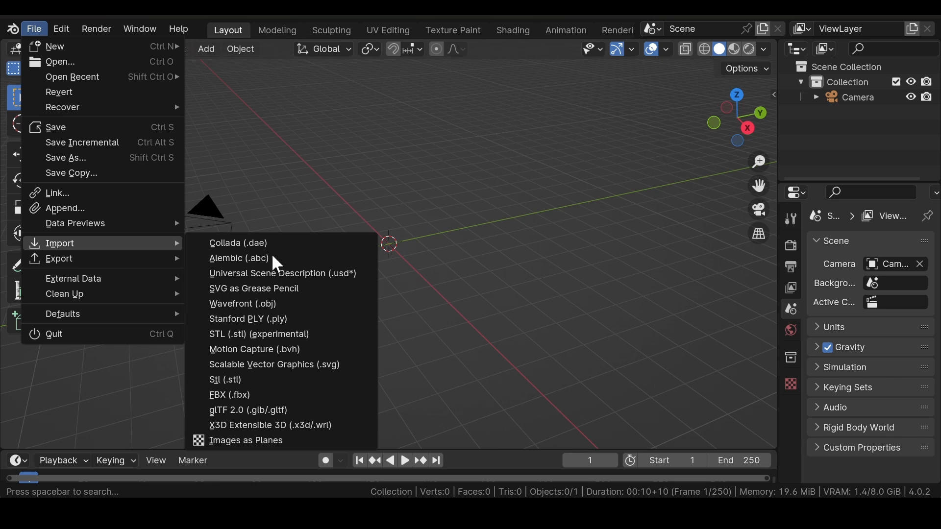
click(243, 304)
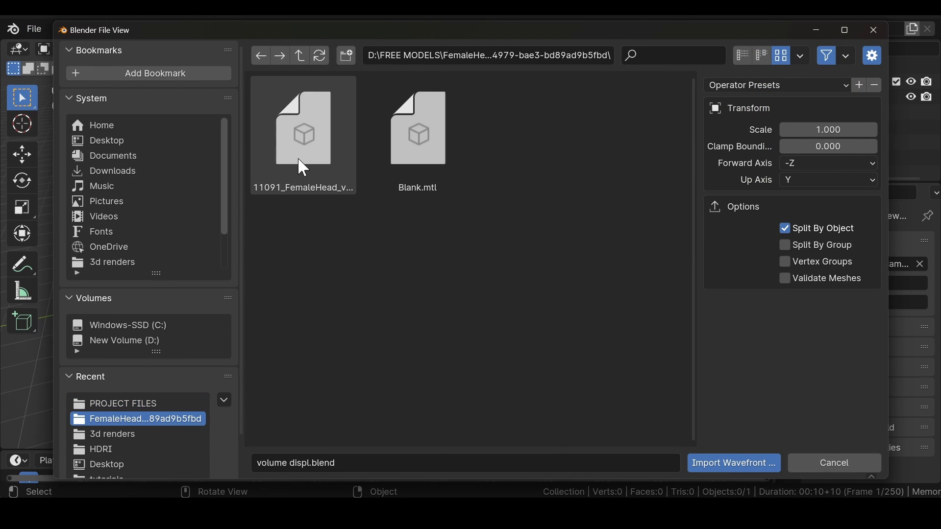
click(732, 463)
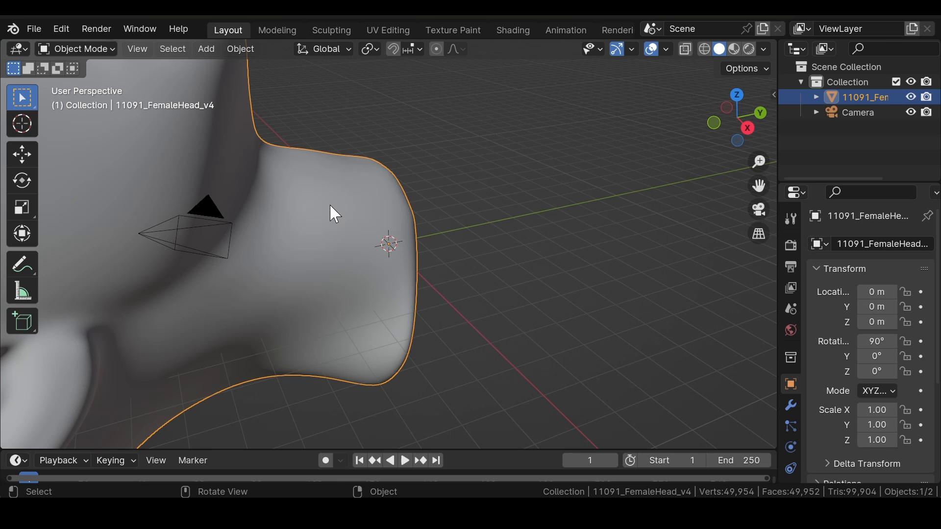
mouse_move(257, 207)
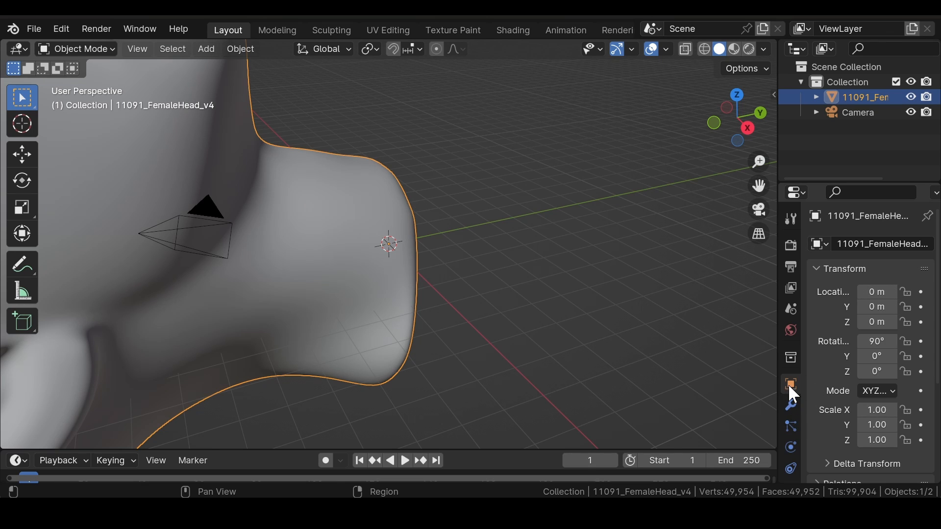
mouse_move(791, 385)
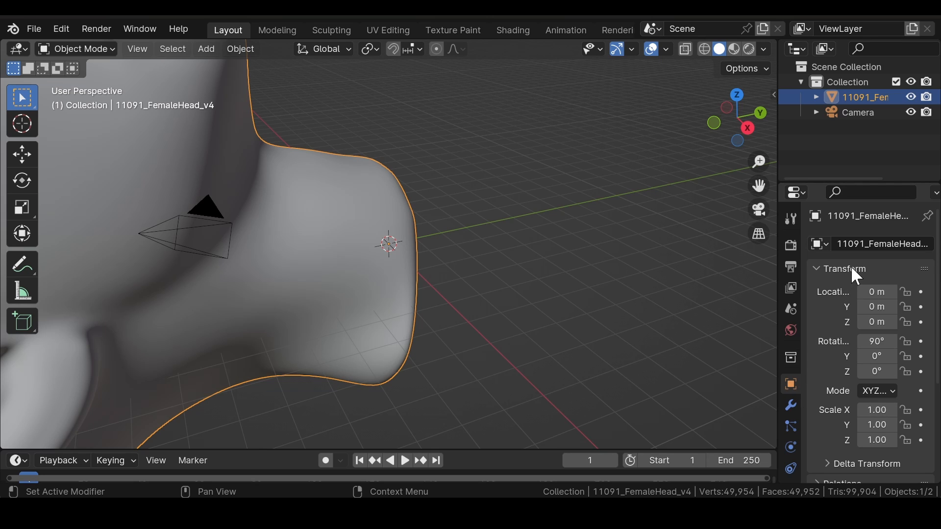
mouse_move(876, 341)
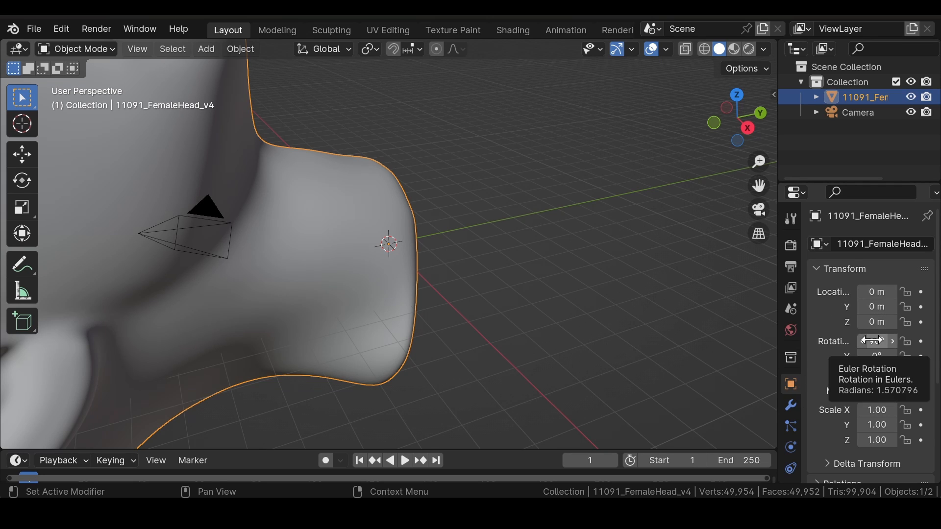
- Set the head's rotation to X 0 and Z 180°, and scale it to 0.10
click(875, 341)
text(0)
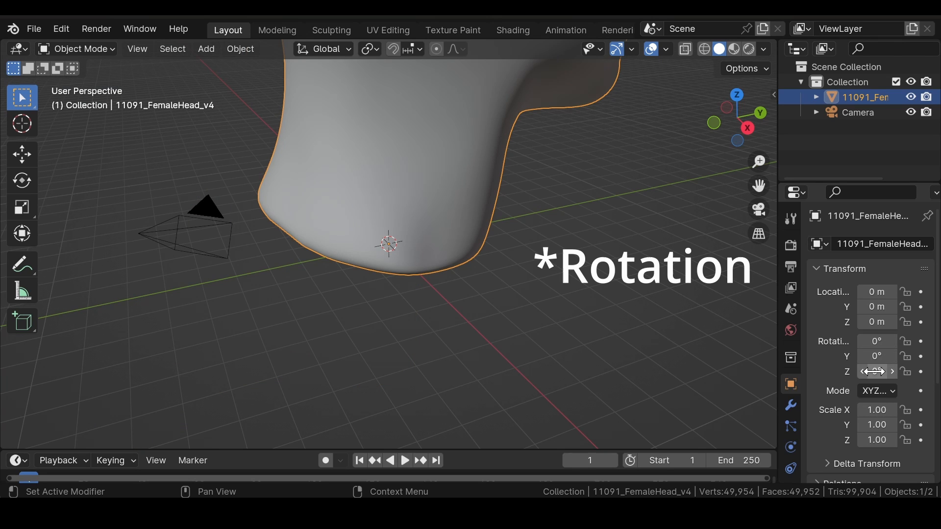
double_click(876, 371)
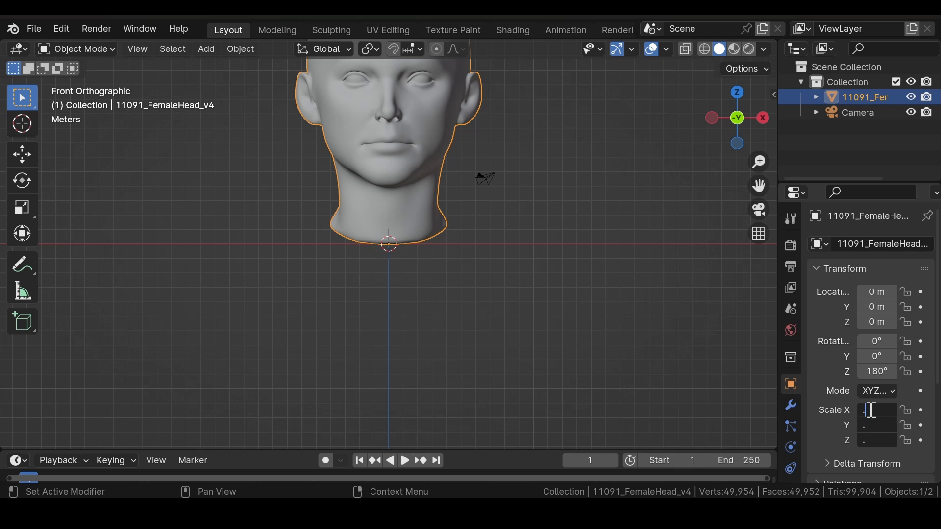
text(0.10)
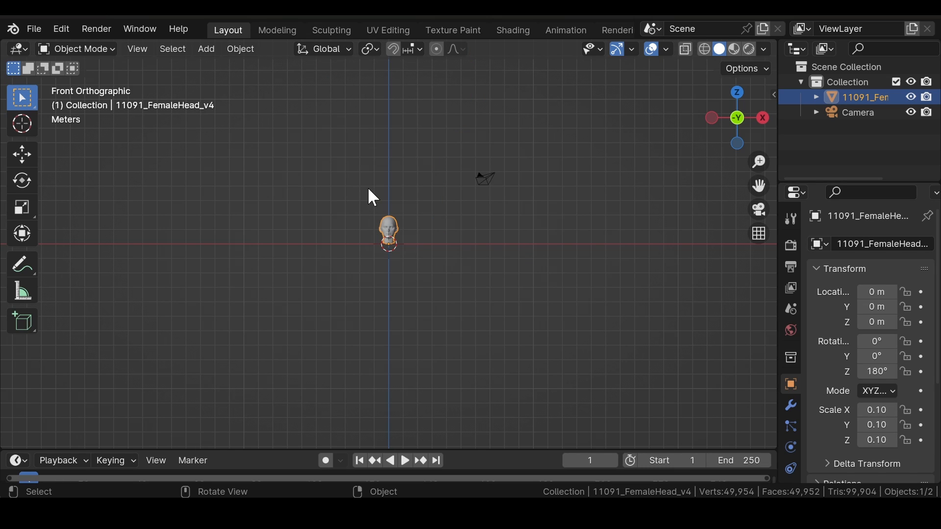
scroll(up, 3)
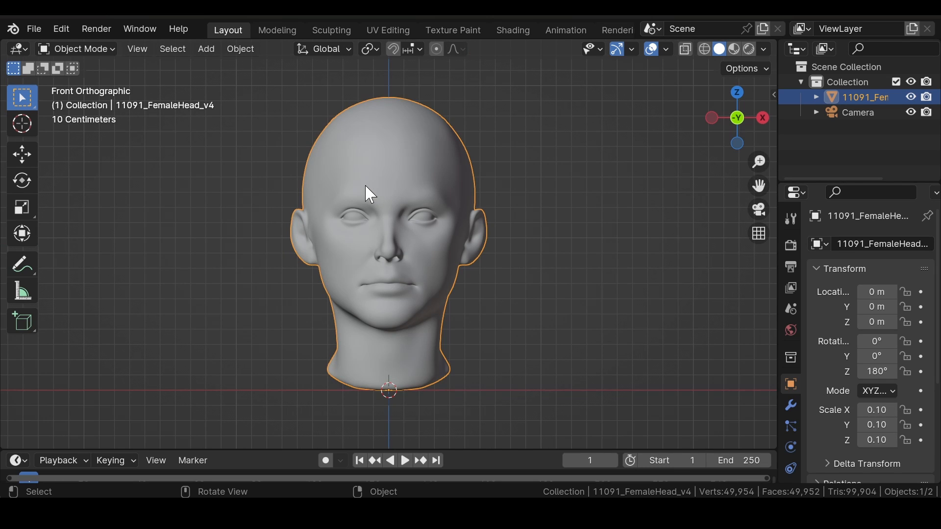
mouse_move(356, 174)
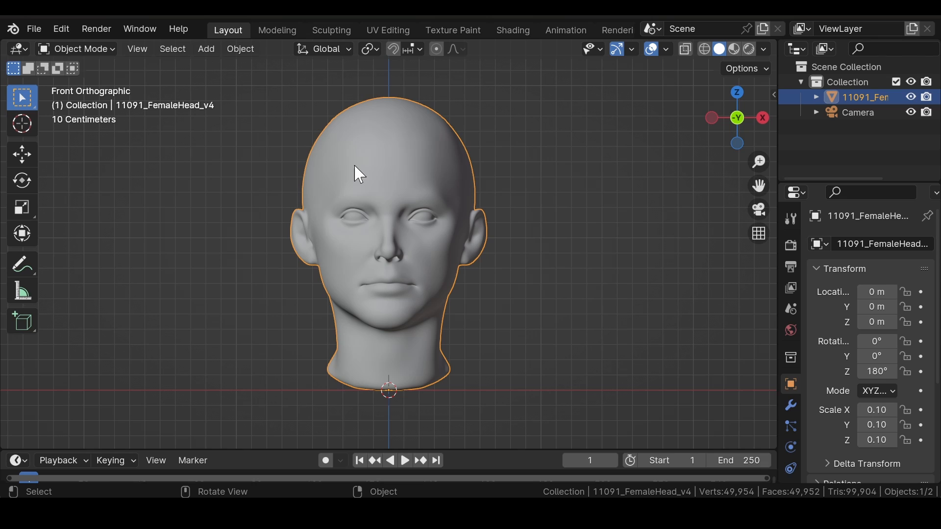
mouse_move(428, 289)
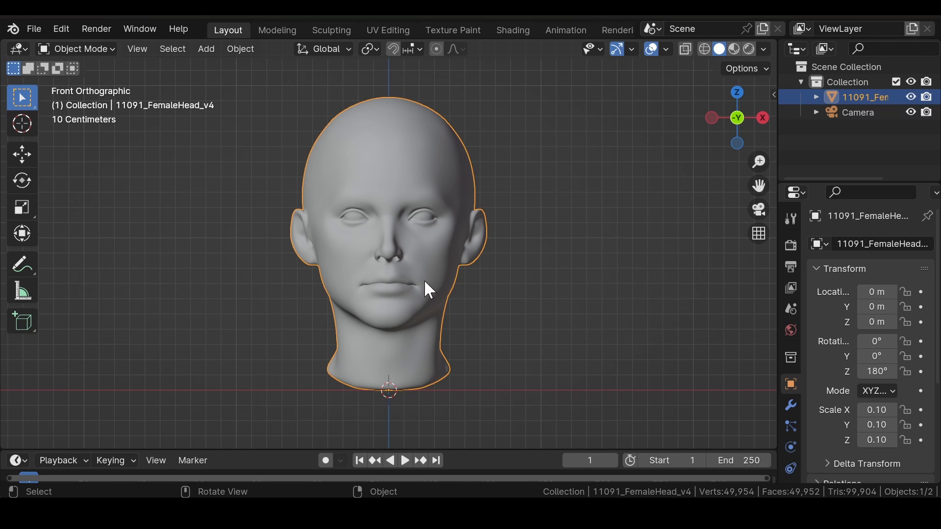
mouse_move(244, 185)
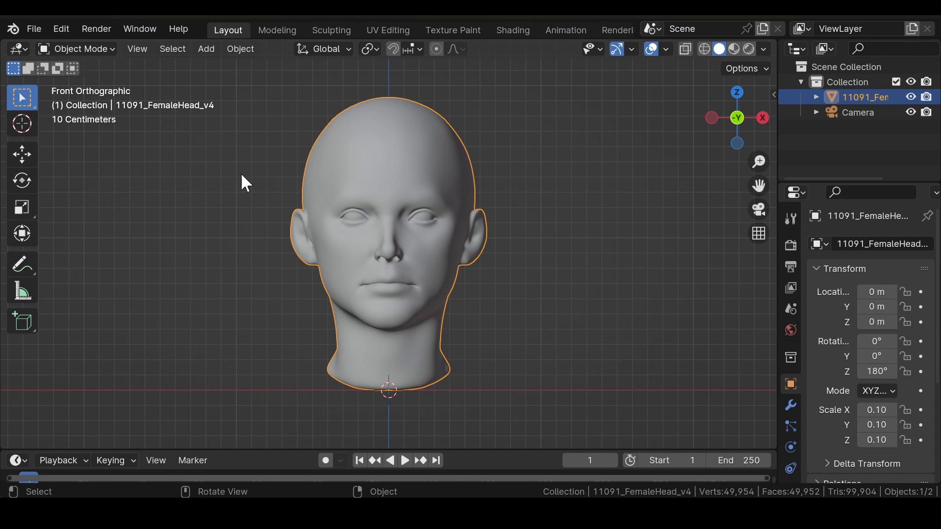
mouse_move(323, 155)
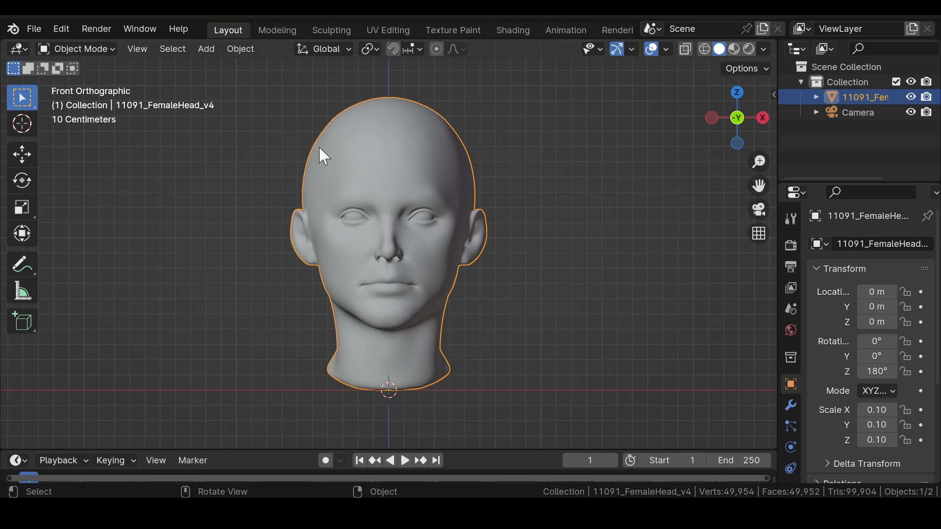
mouse_move(430, 167)
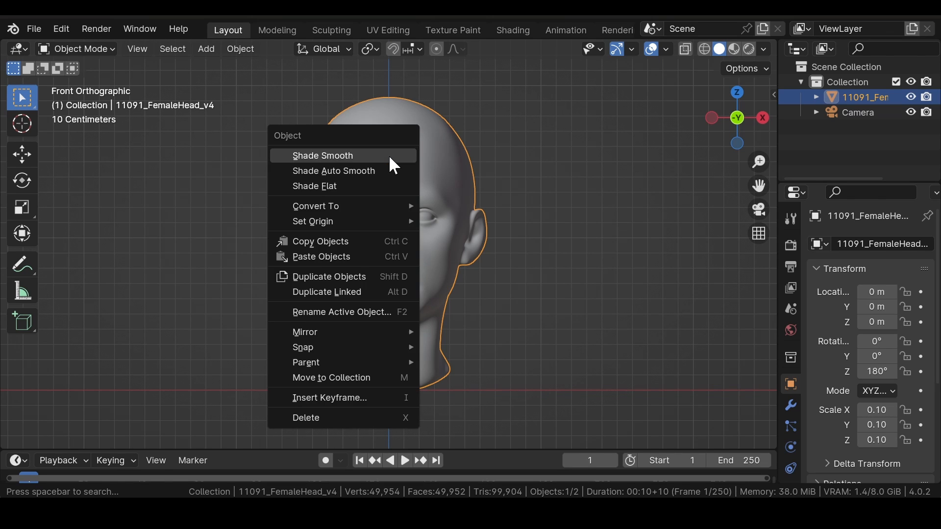
mouse_move(313, 222)
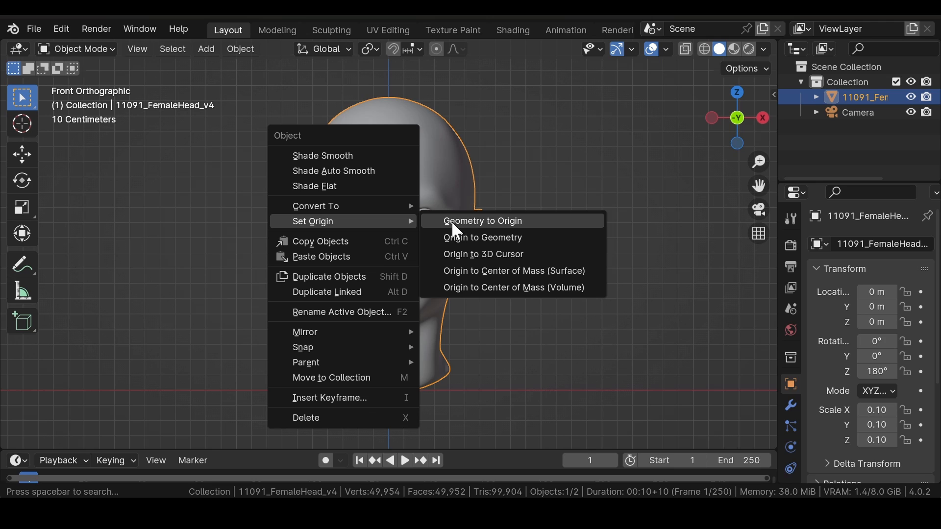
- Apply Set Origin > Geometry to Origin to centre the head on the world origin
click(482, 221)
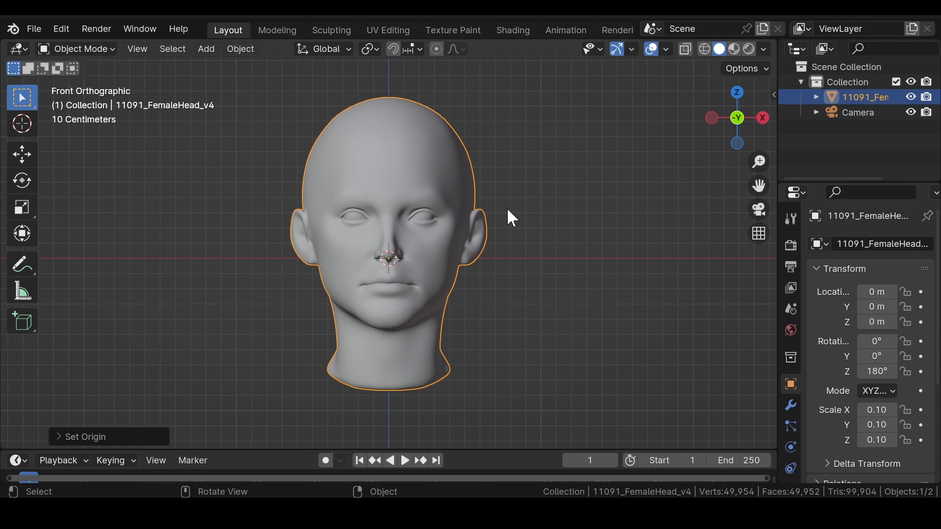
mouse_move(517, 200)
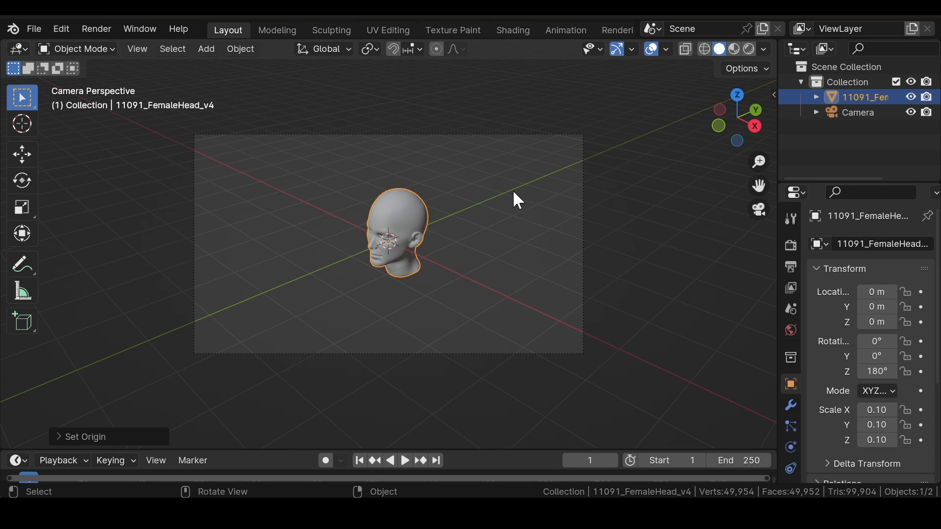
mouse_move(484, 196)
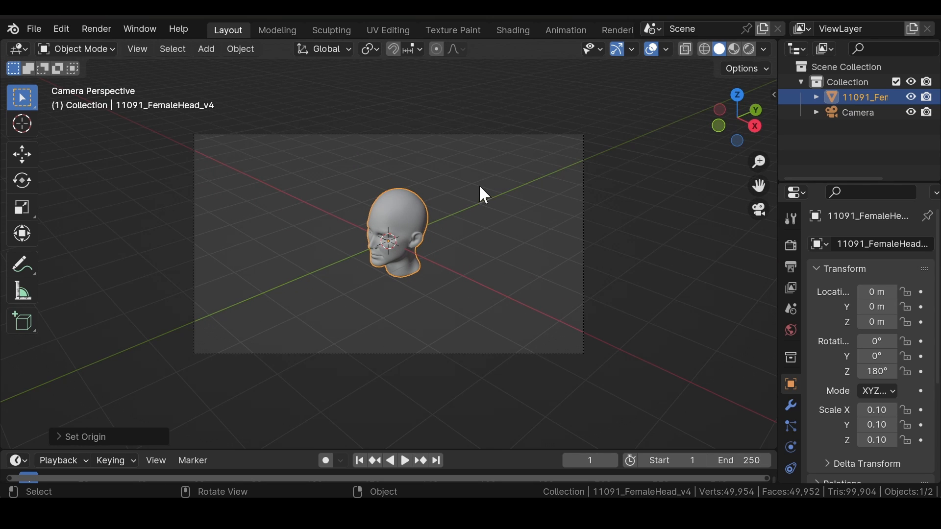
- Make the camera orthographic with an orthographic scale of 1.814
click(859, 112)
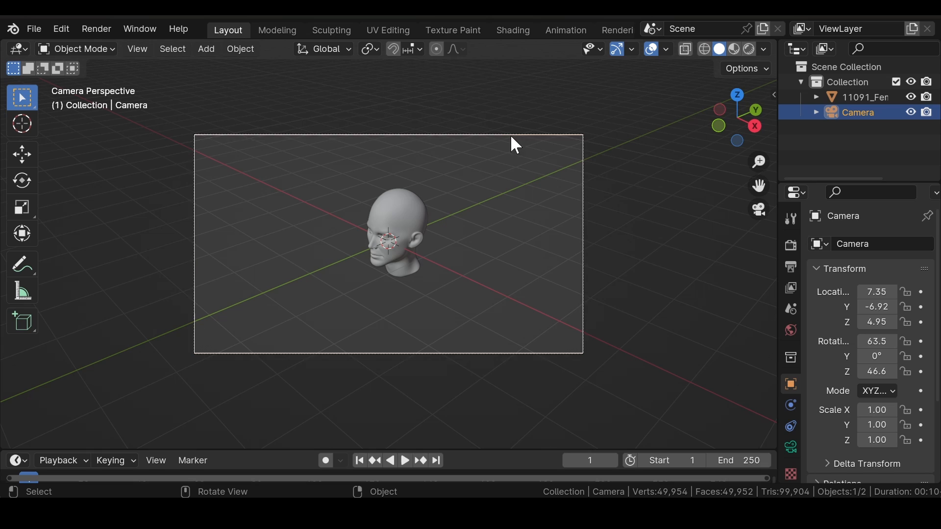
mouse_move(791, 446)
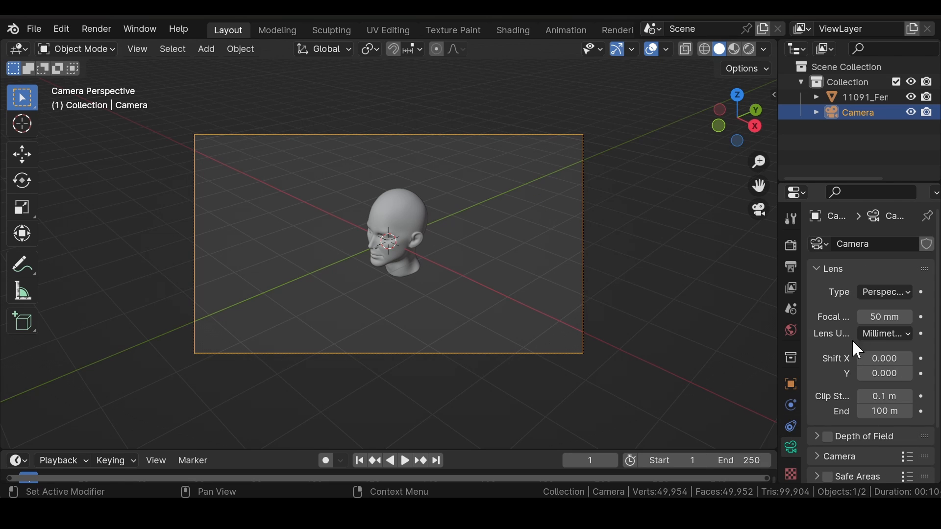
mouse_move(883, 291)
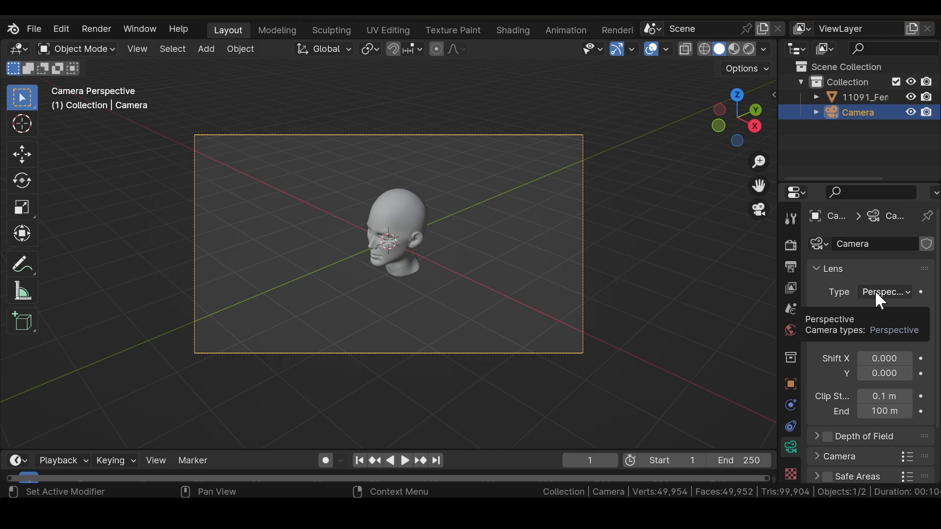
click(884, 292)
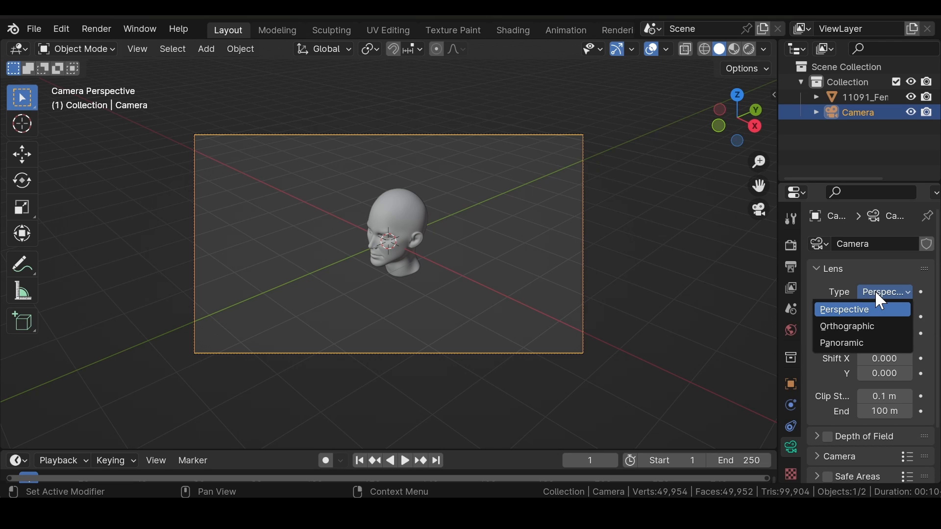
click(848, 327)
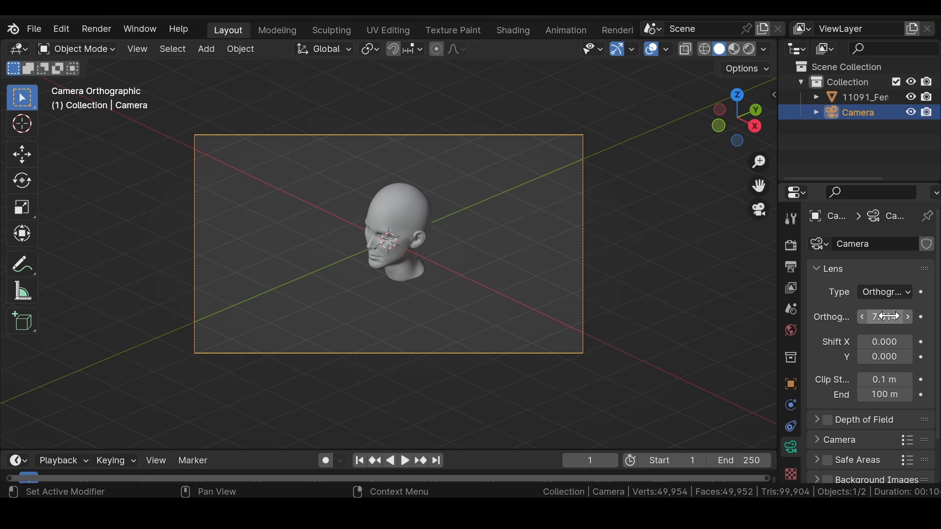
mouse_move(883, 317)
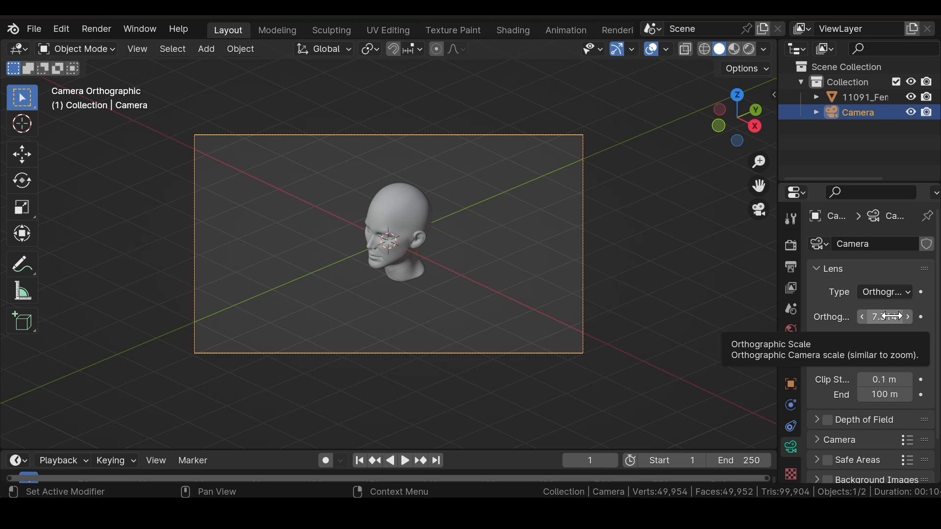
drag(894, 316, 870, 316)
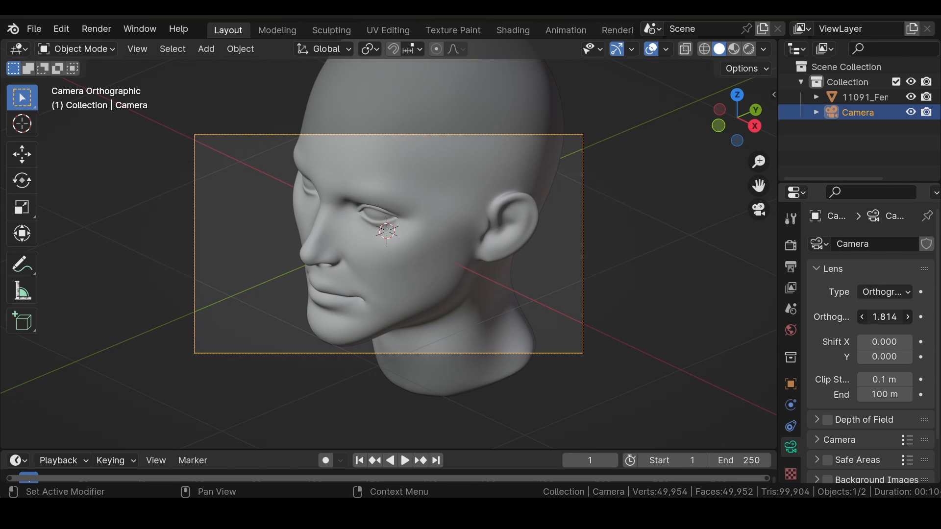
mouse_move(792, 384)
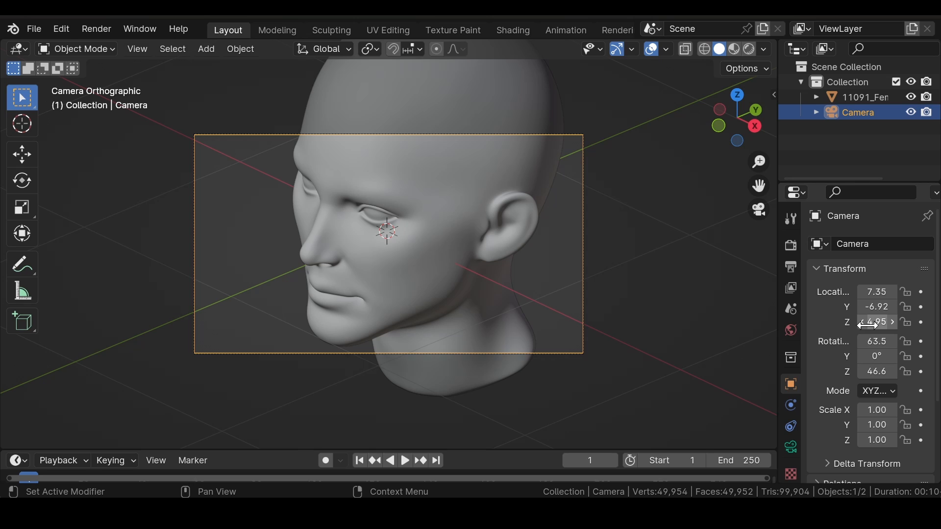
mouse_move(877, 322)
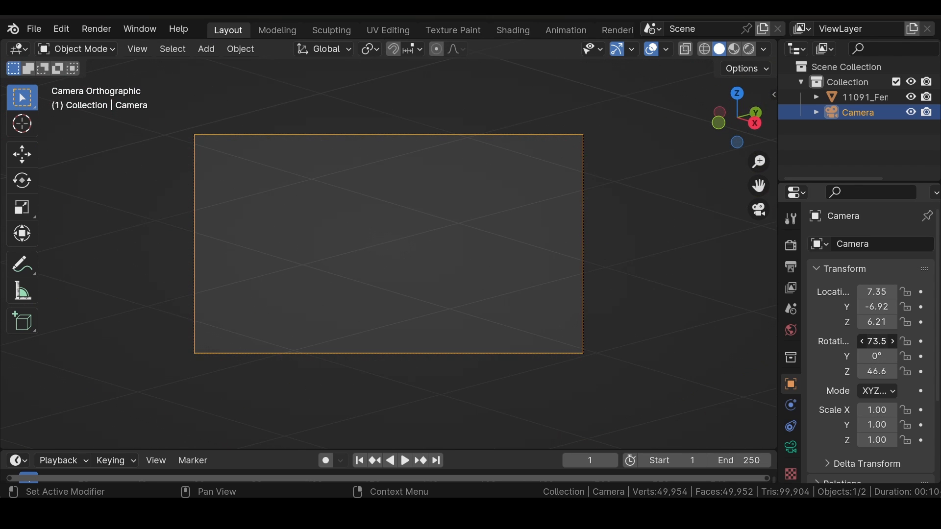
- Lower the camera to height 2.96 with a 73.5° X tilt to frame the face
drag(877, 322, 877, 321)
text(2.96)
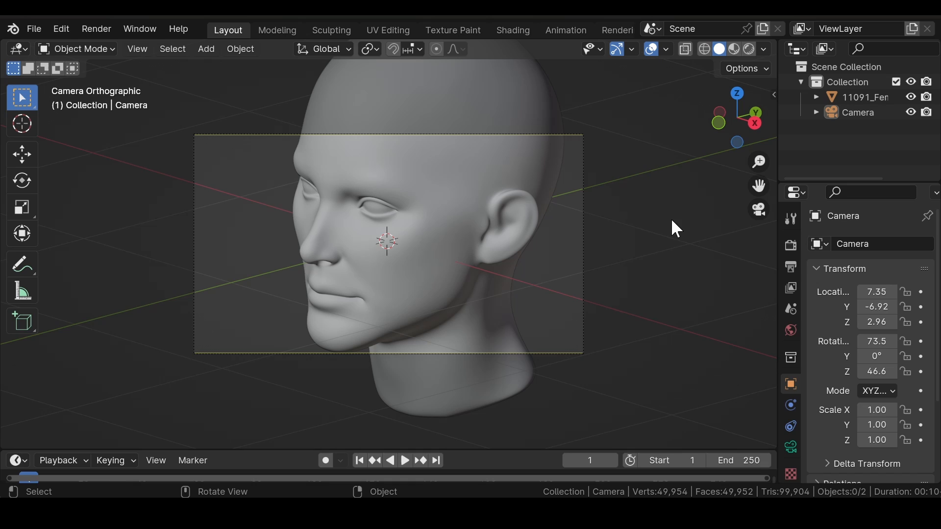
mouse_move(642, 248)
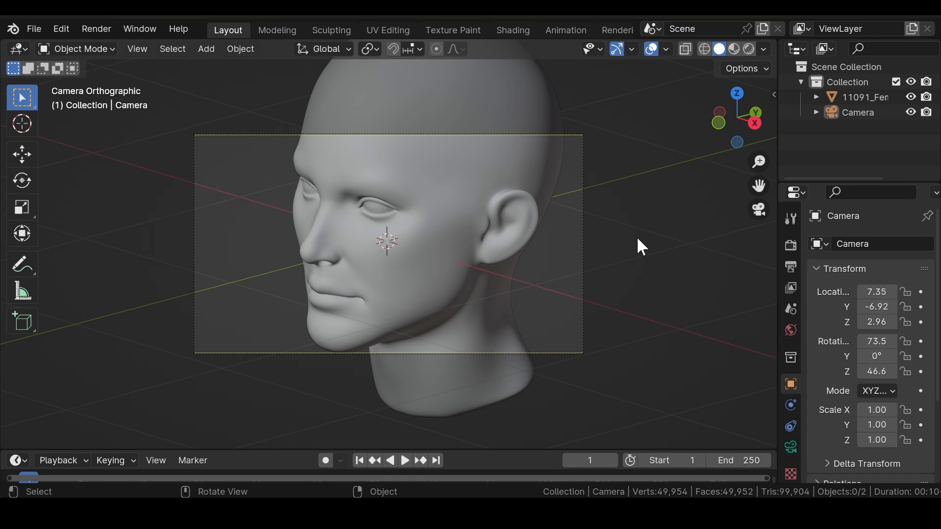
mouse_move(634, 241)
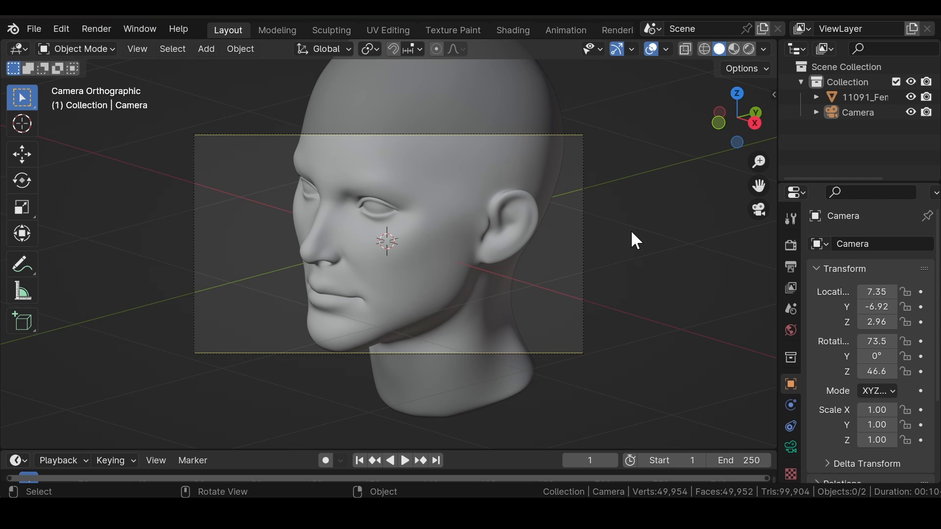
mouse_move(791, 245)
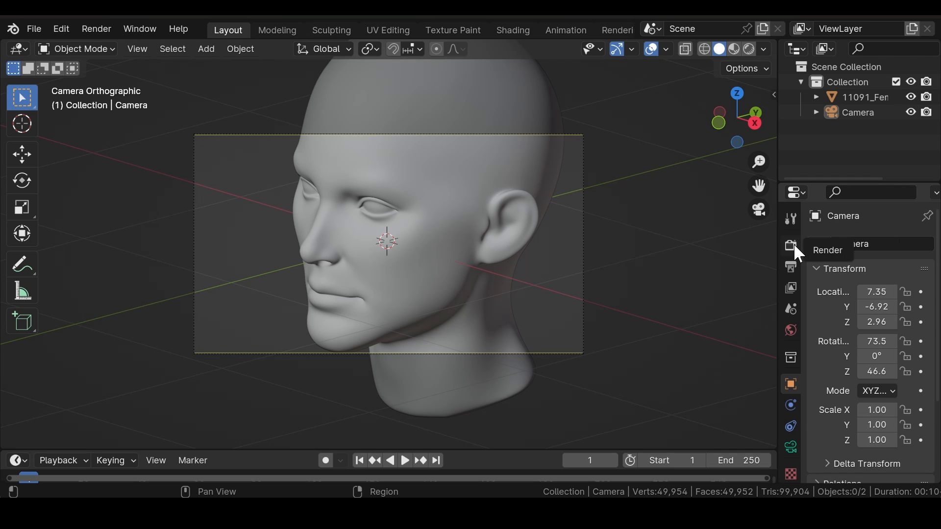
- Render with Cycles on GPU Compute, viewport samples at 32 and render samples lowered
click(791, 244)
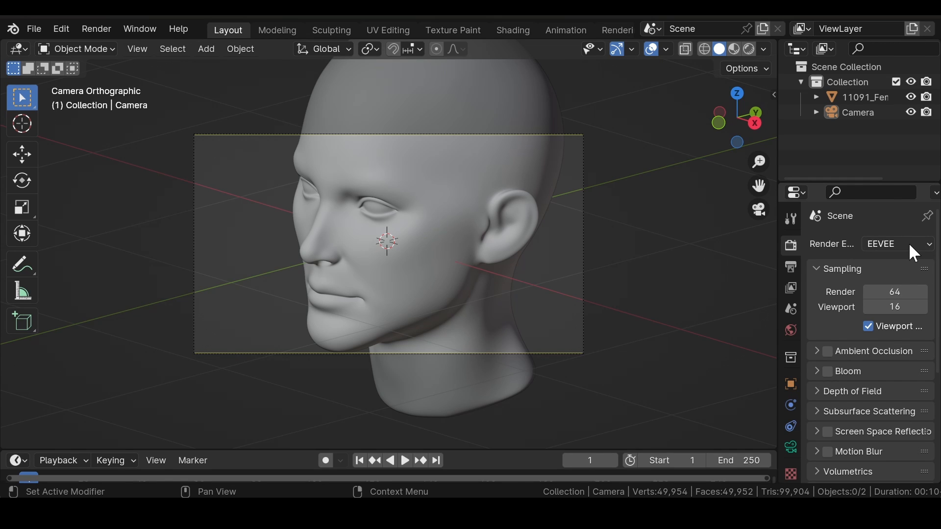
click(895, 243)
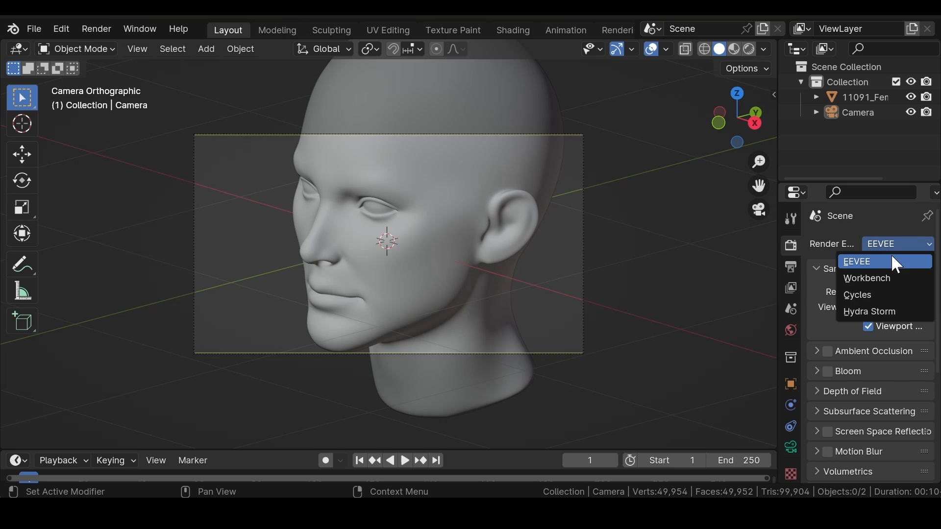
click(858, 294)
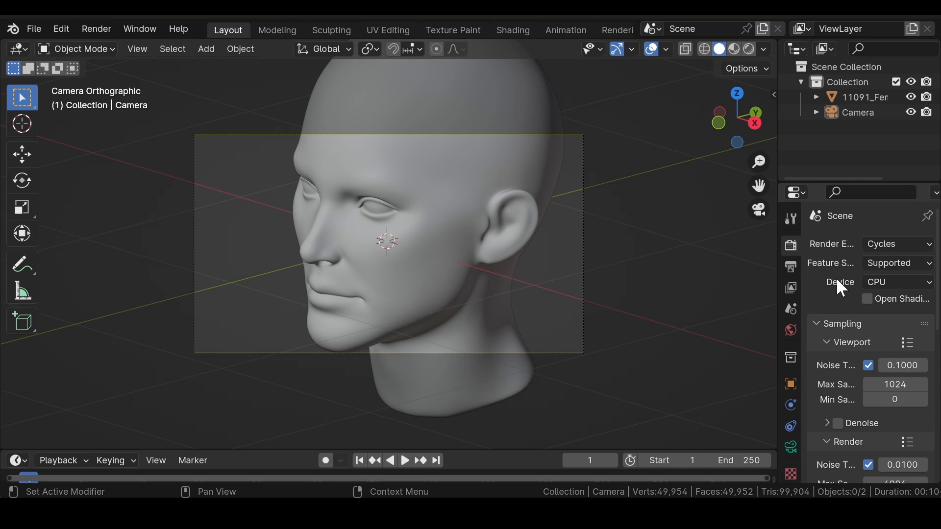
mouse_move(843, 291)
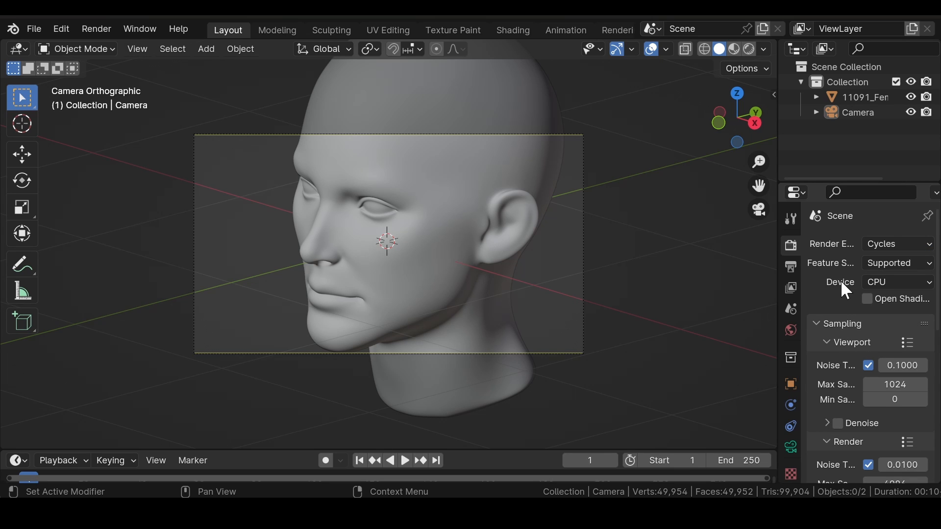
mouse_move(897, 282)
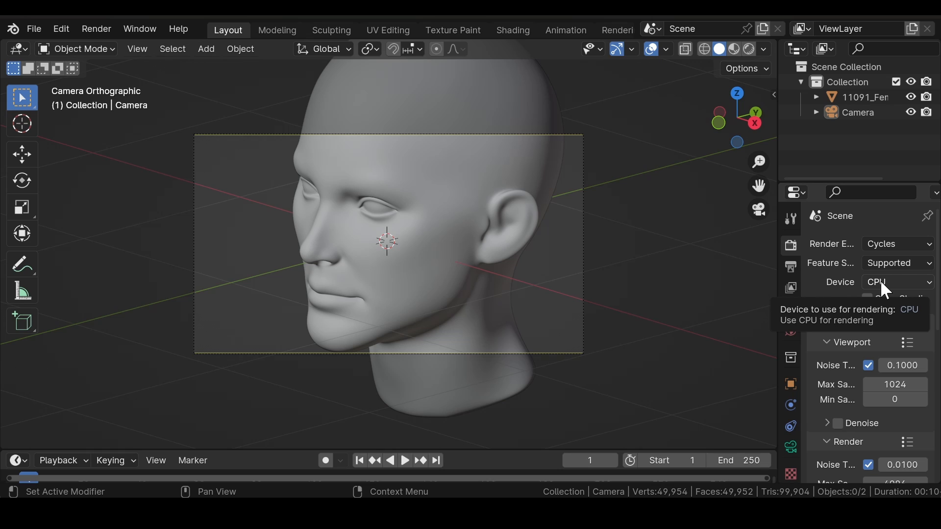
click(894, 282)
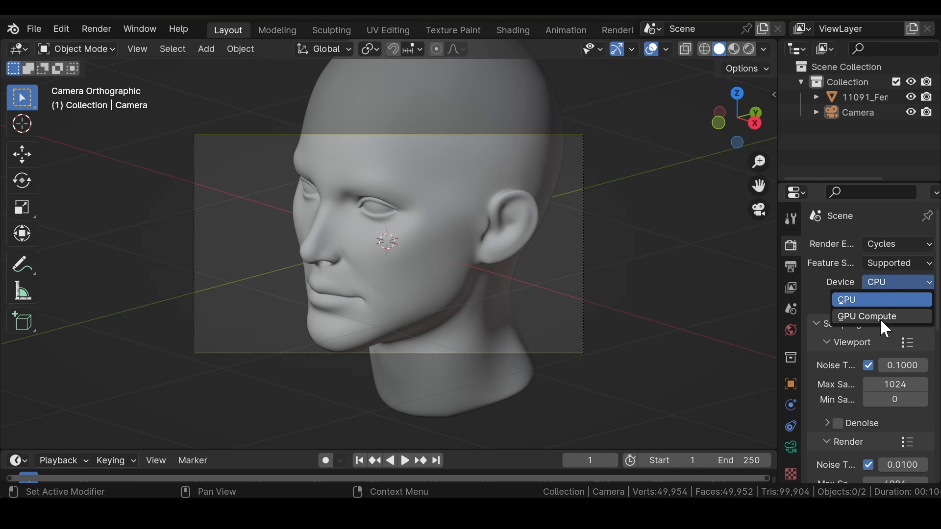
click(865, 316)
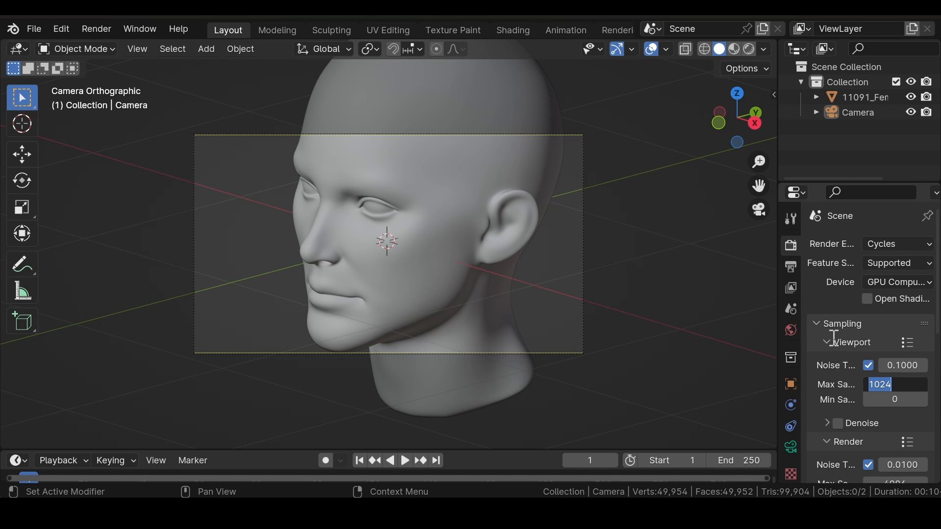
scroll(down, 3)
text(15)
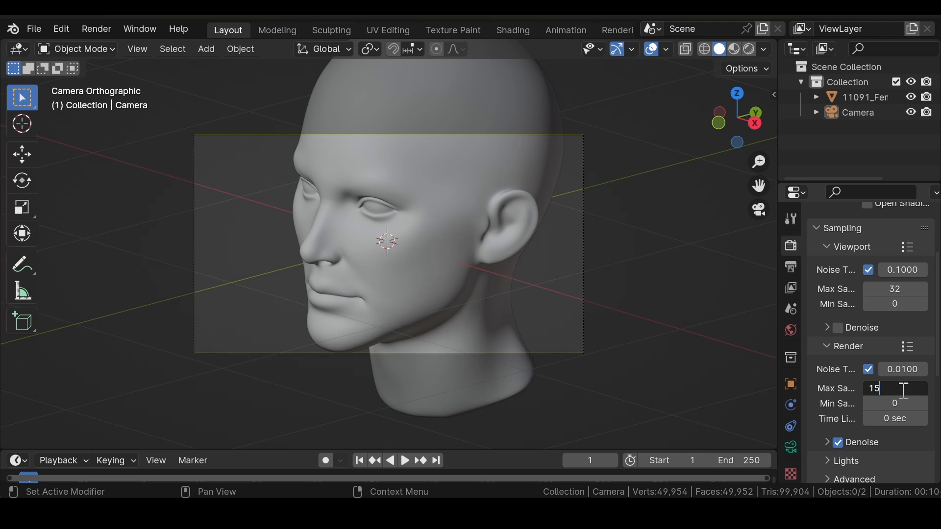
scroll(down, 3)
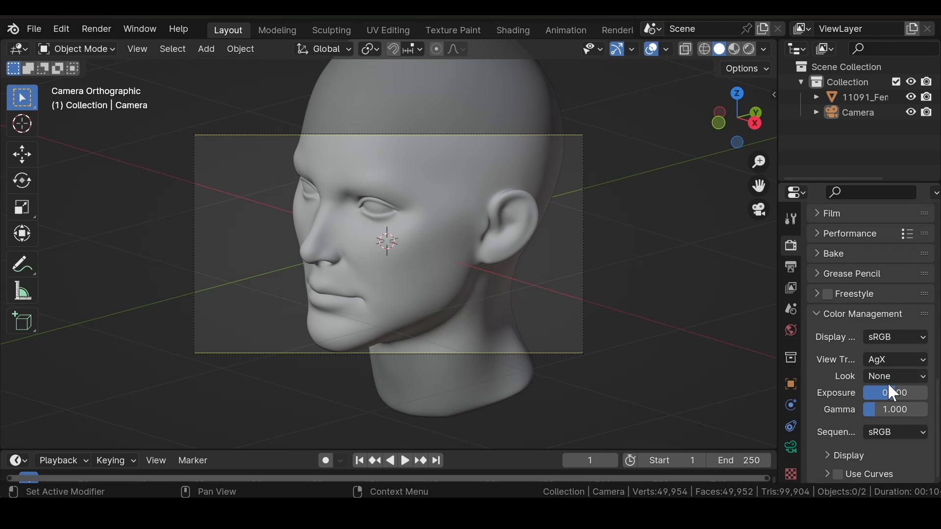
- Apply the Very High Contrast look and darken the world background to near black
click(894, 376)
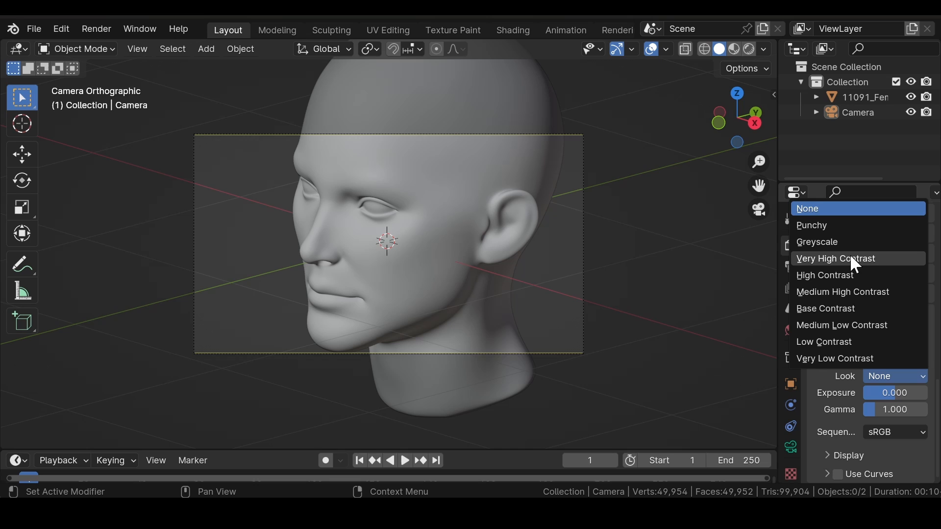
click(836, 258)
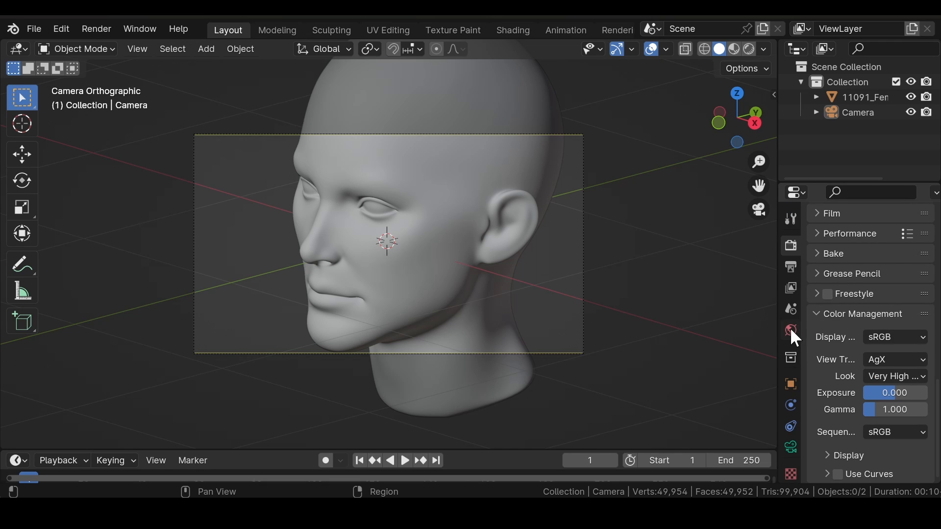
click(791, 330)
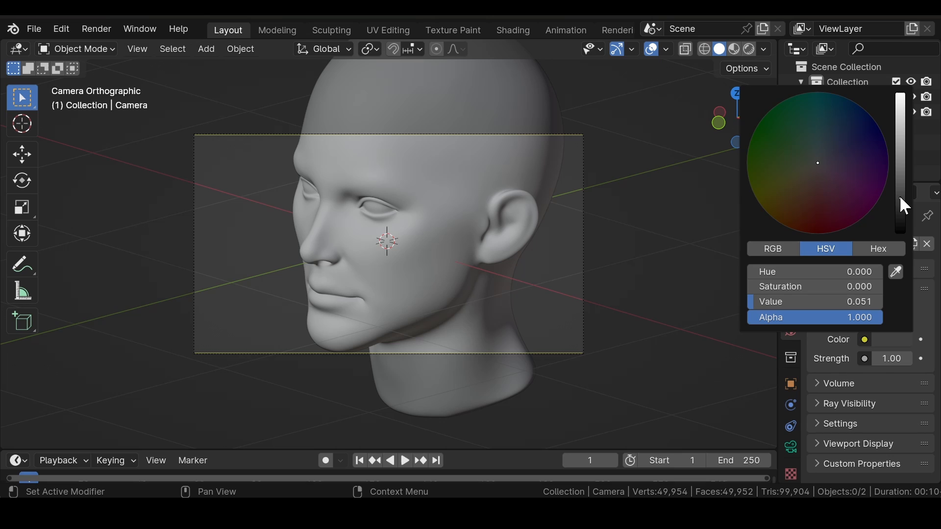
click(283, 252)
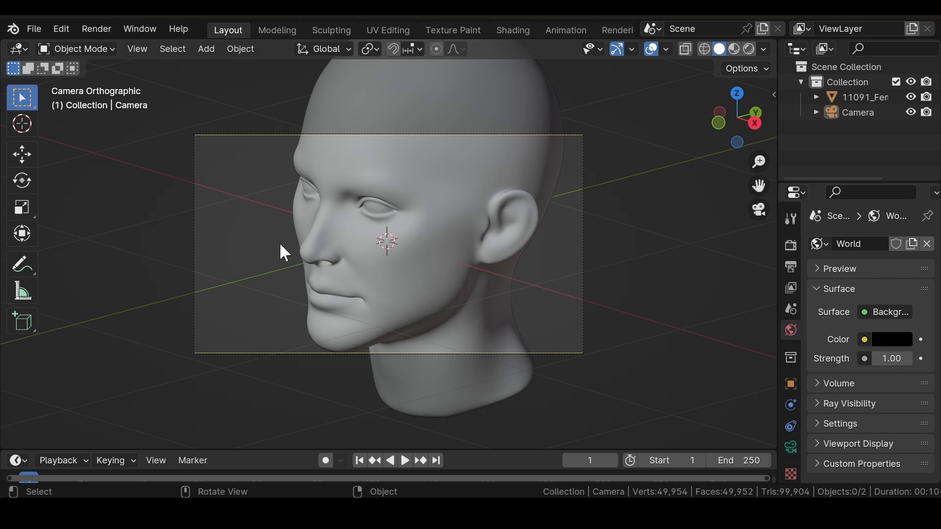
mouse_move(167, 215)
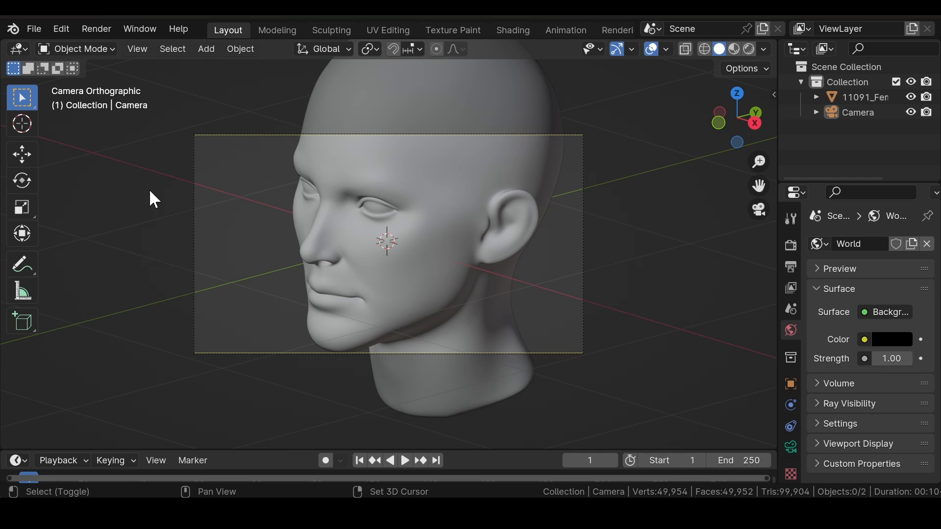
- Add an empty Volume object and show its Modifier properties
click(206, 48)
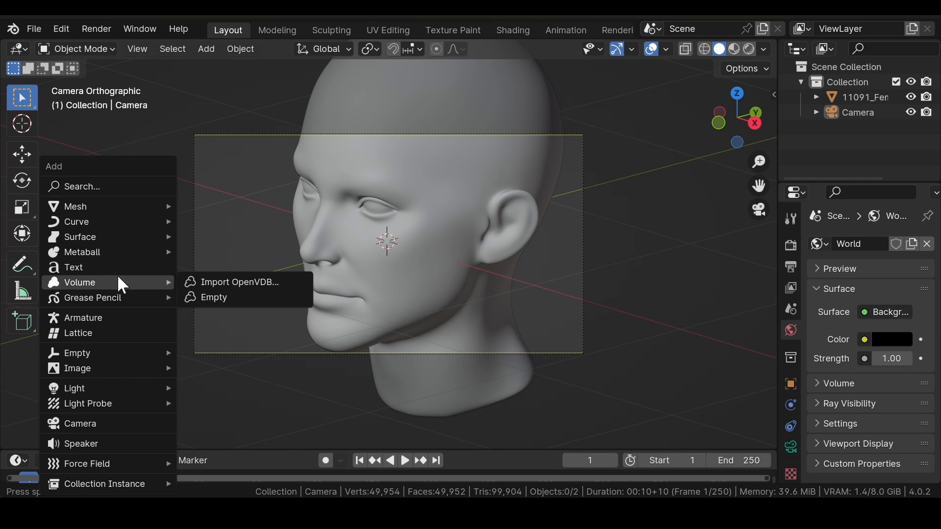
mouse_move(213, 297)
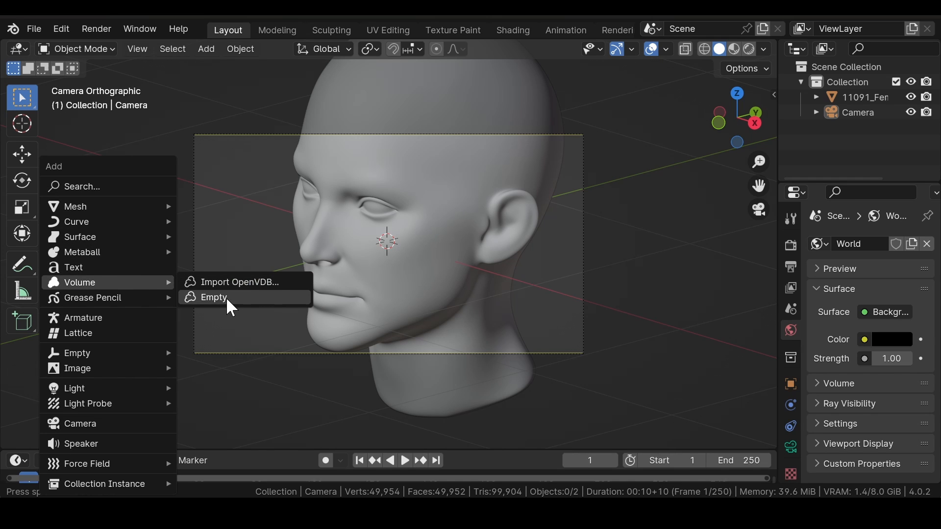
click(212, 297)
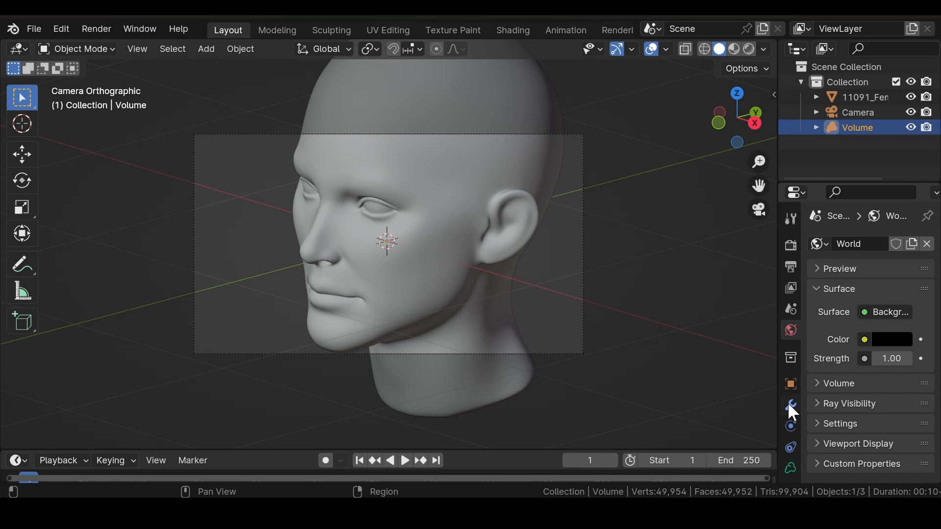
click(790, 406)
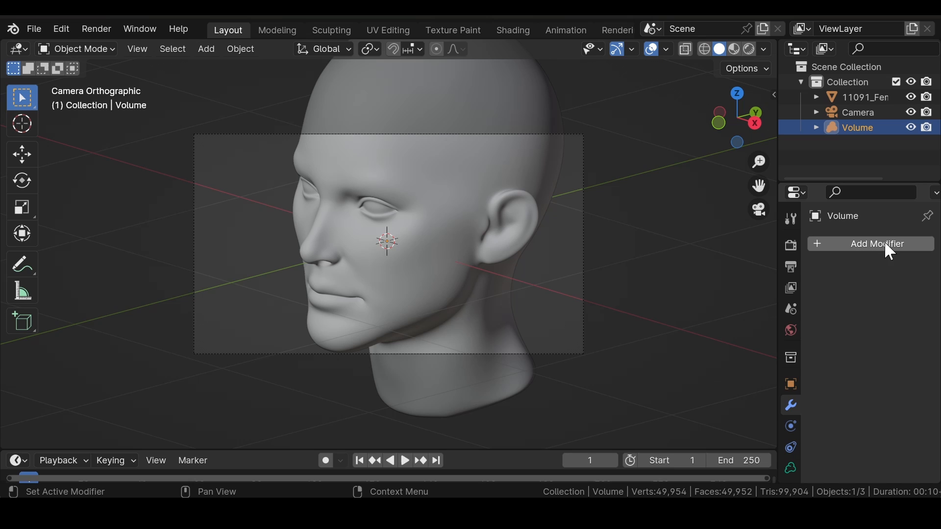
- Give the Volume a Mesh to Volume modifier with voxel amount 150
click(877, 244)
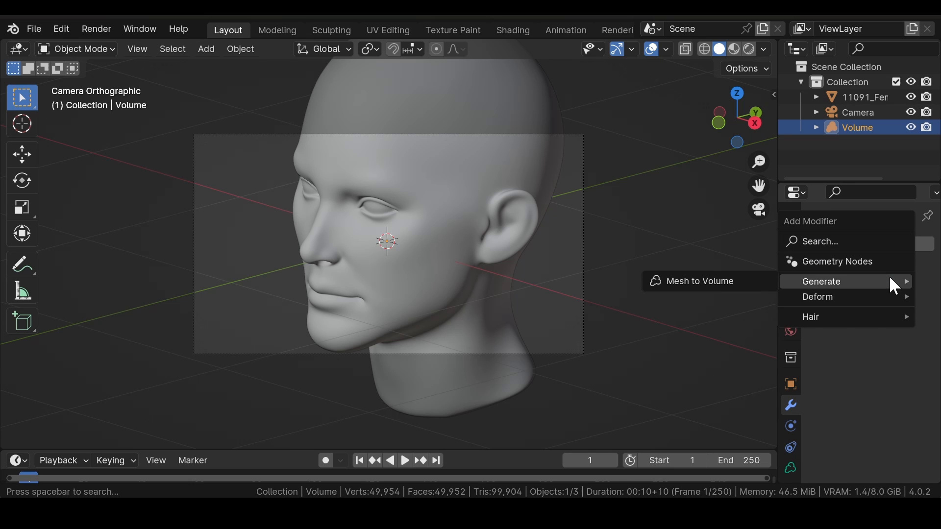
click(699, 281)
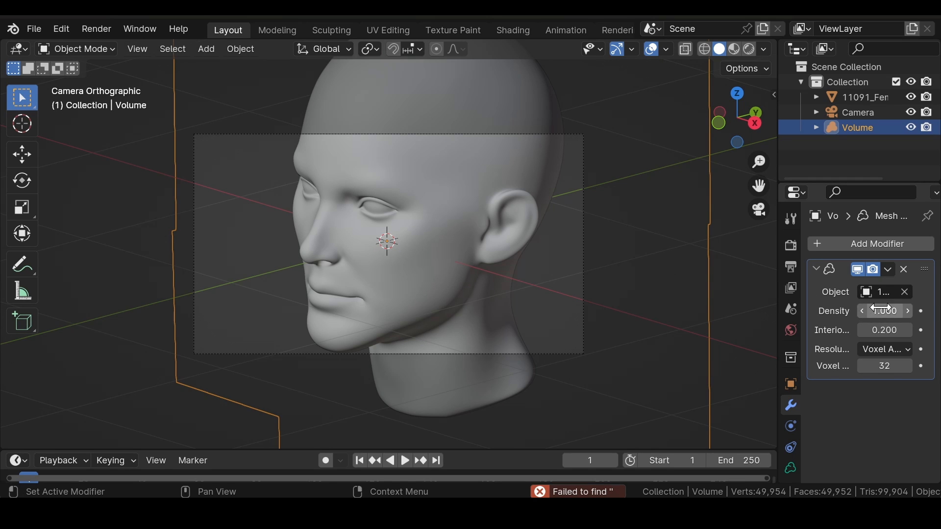
mouse_move(884, 310)
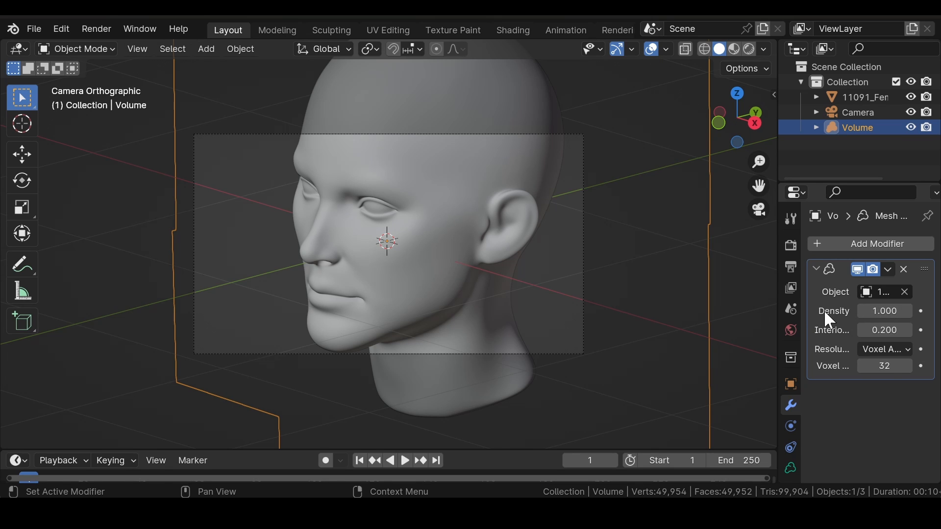
mouse_move(885, 310)
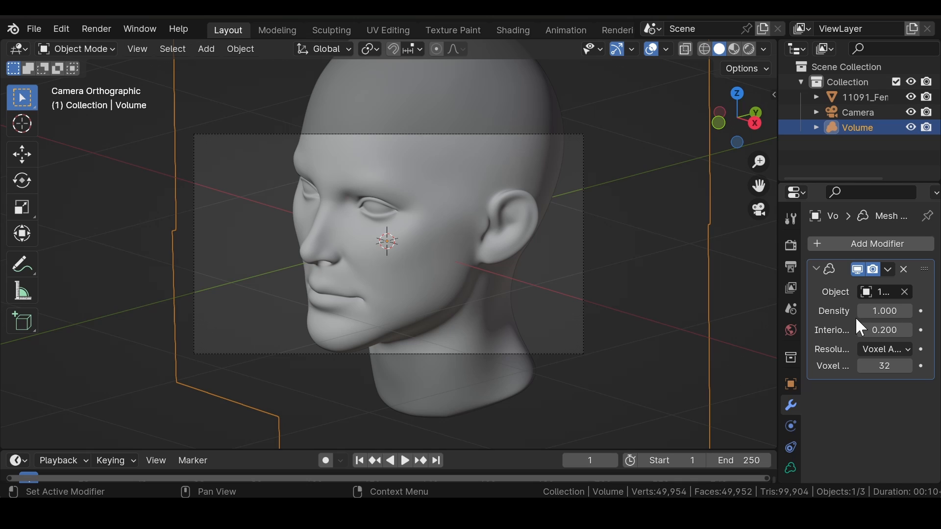
mouse_move(883, 330)
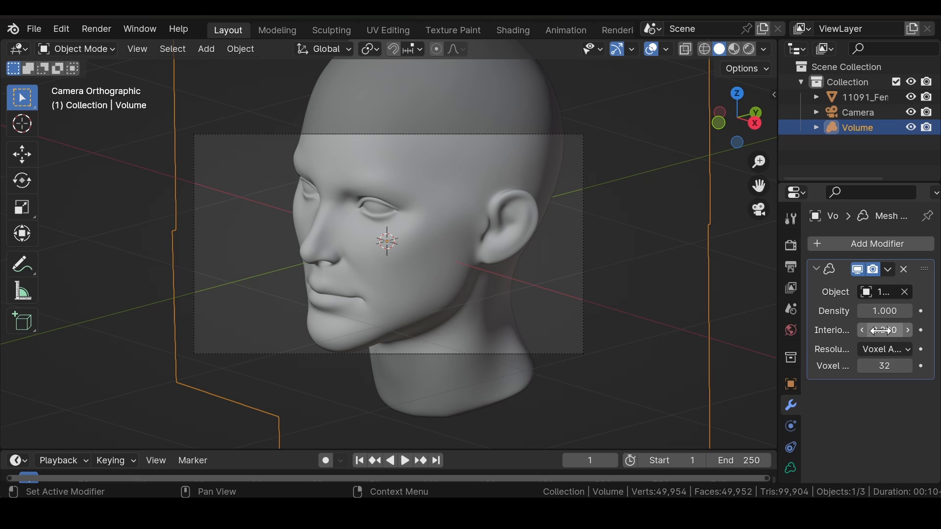
mouse_move(884, 330)
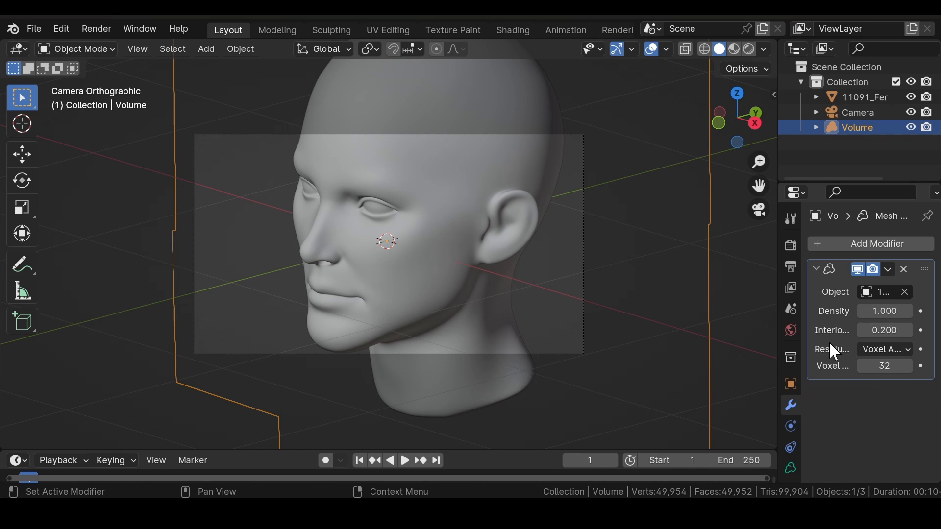
mouse_move(883, 350)
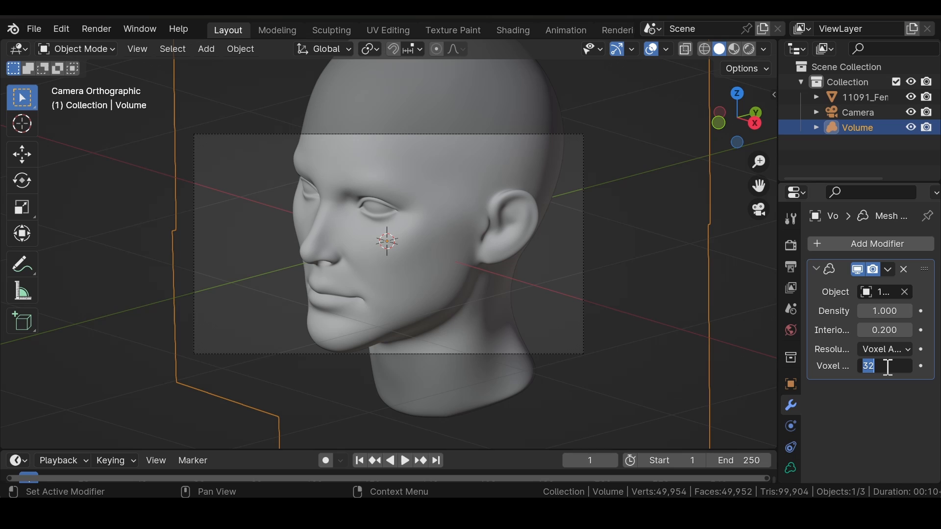
text(150)
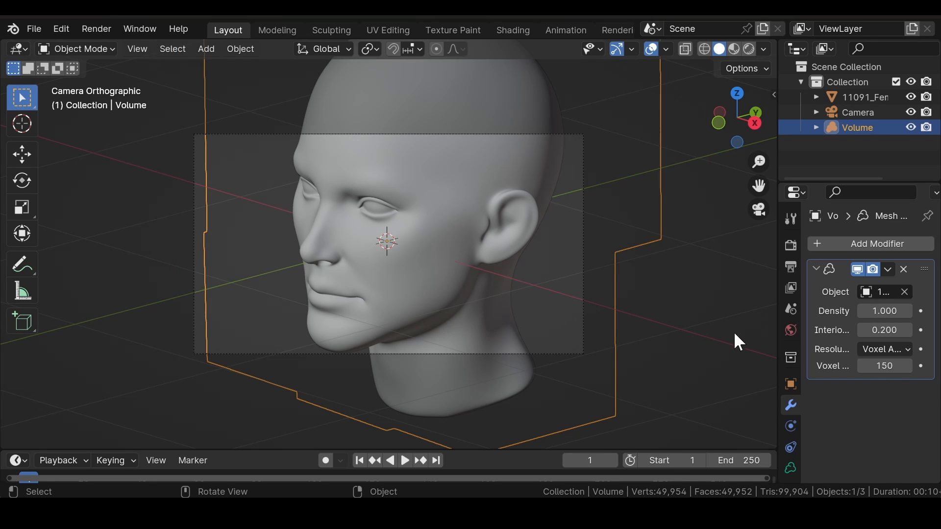
mouse_move(692, 308)
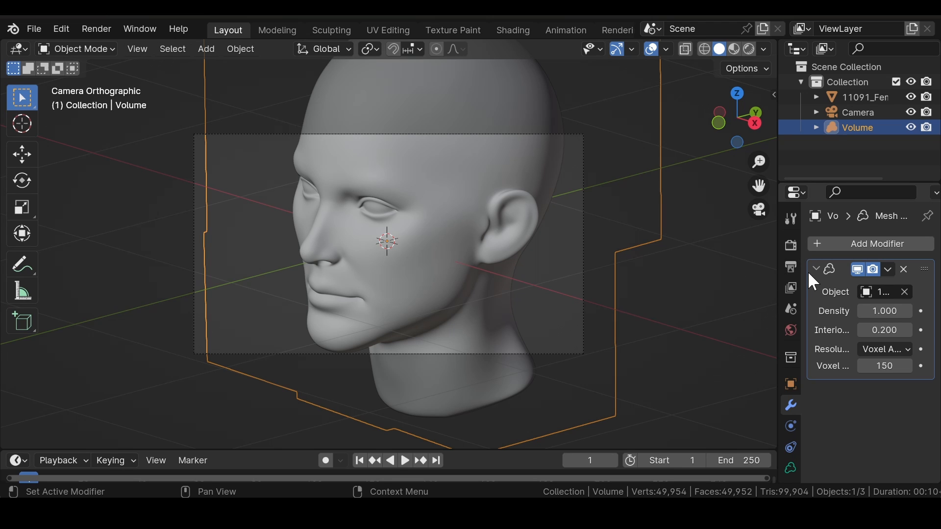
click(877, 244)
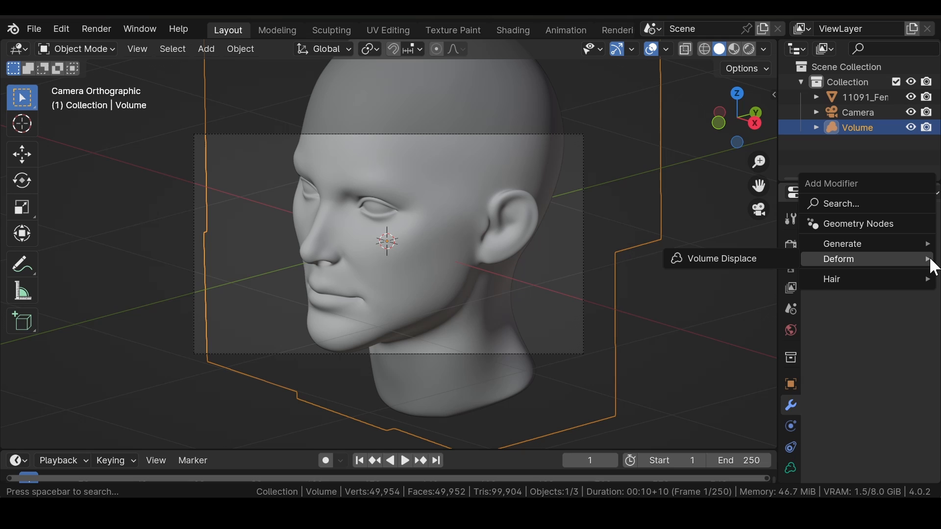
mouse_move(720, 264)
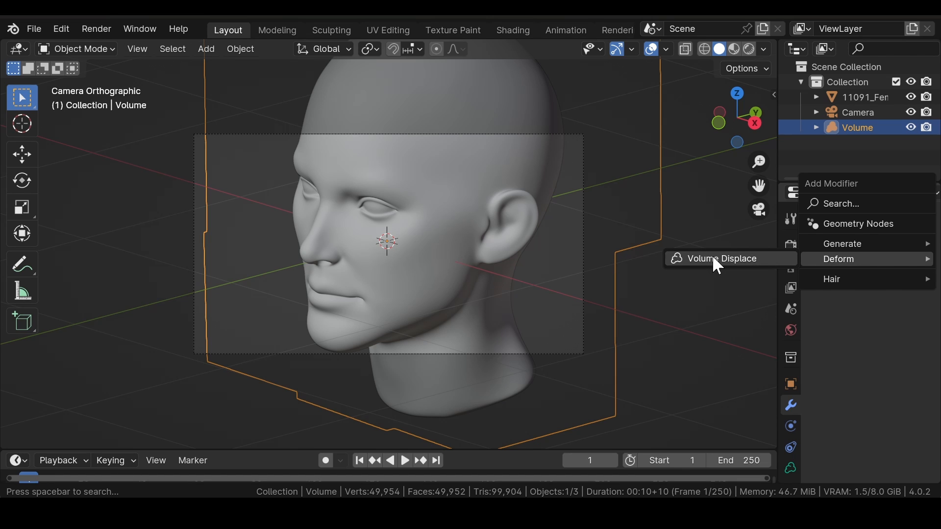
- Add a Volume Displace modifier to the Volume object
click(721, 258)
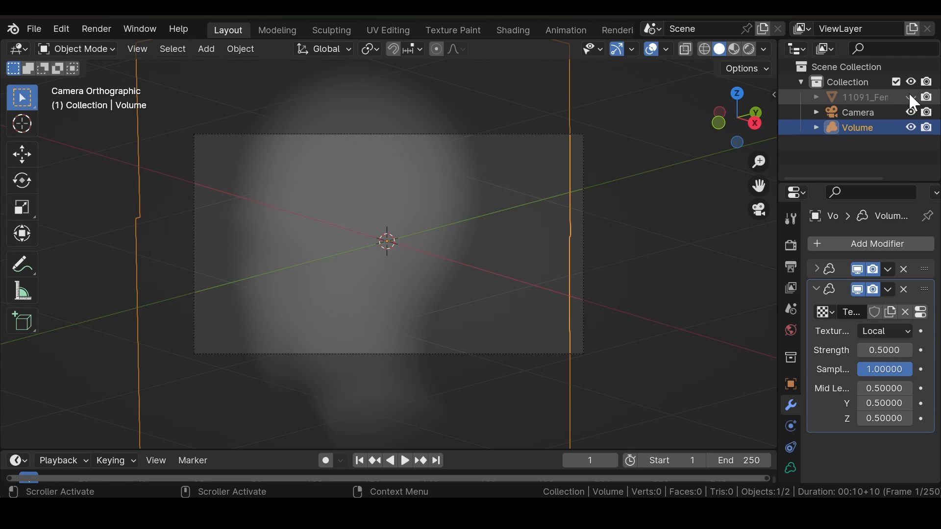
mouse_move(926, 98)
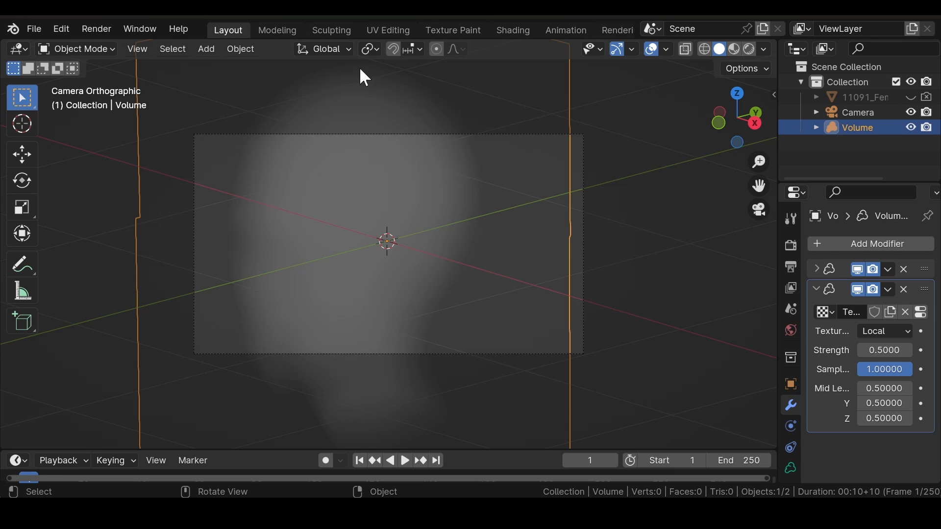
mouse_move(436, 403)
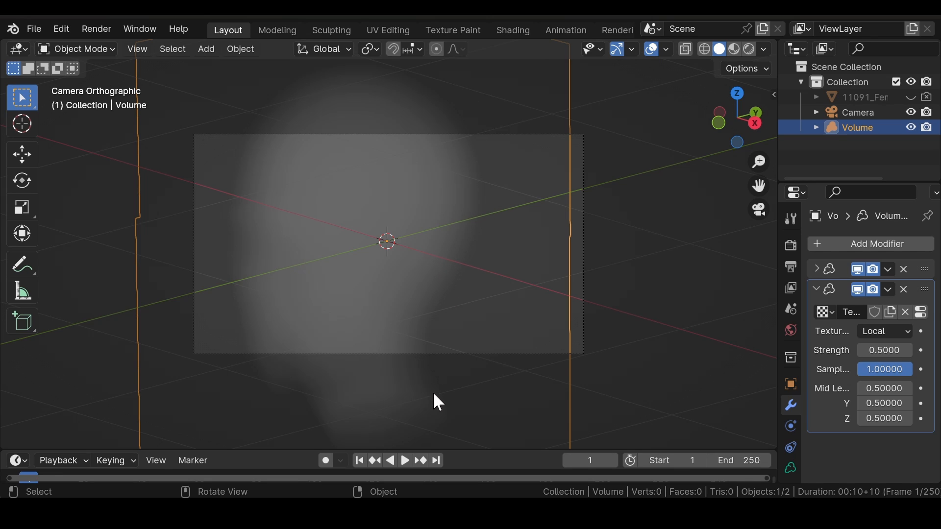
mouse_move(316, 94)
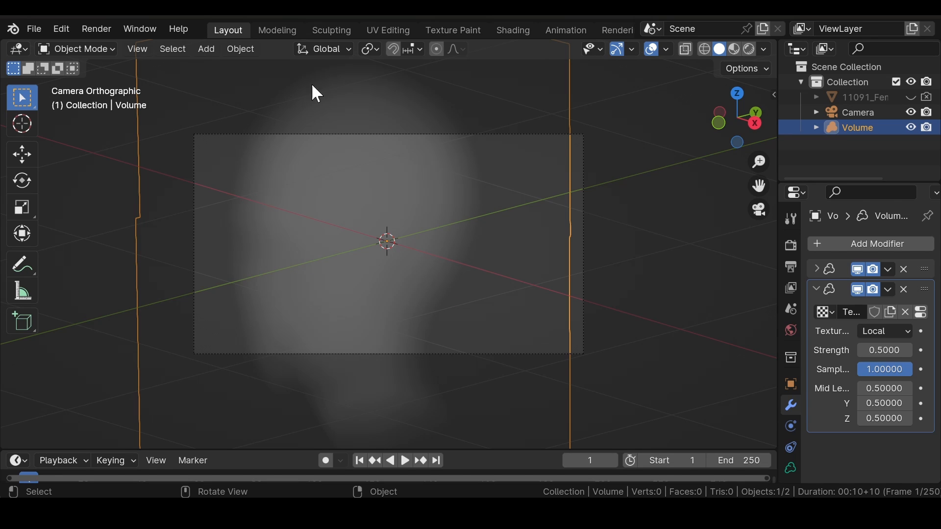
mouse_move(370, 179)
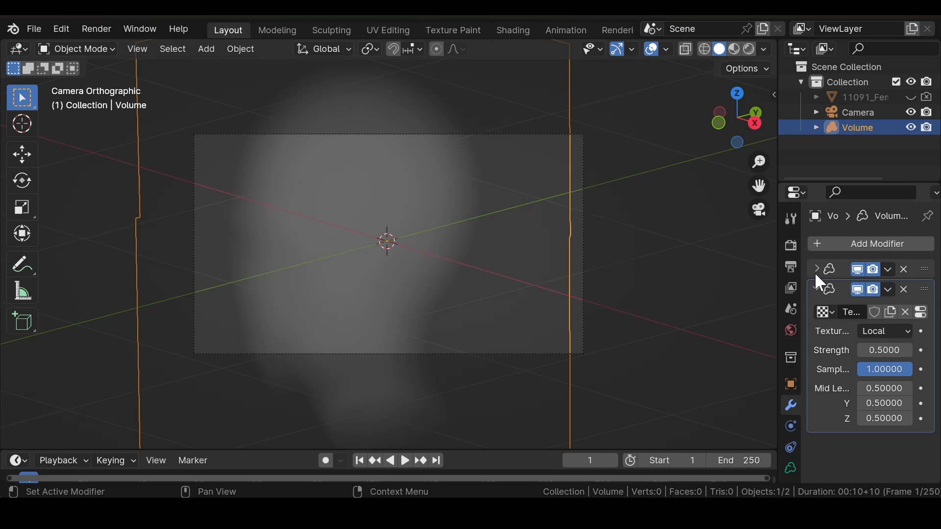
- Set the Mesh to Volume interior band width to 1
click(816, 268)
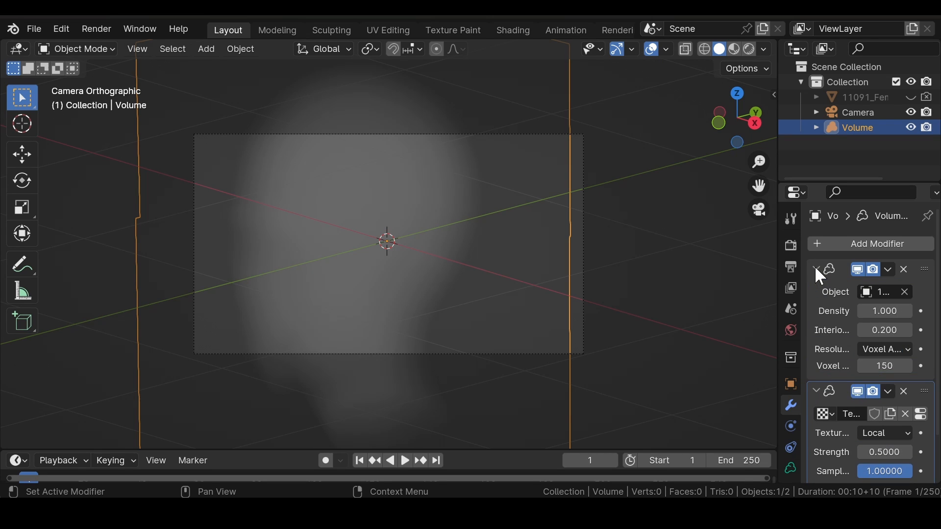
mouse_move(883, 330)
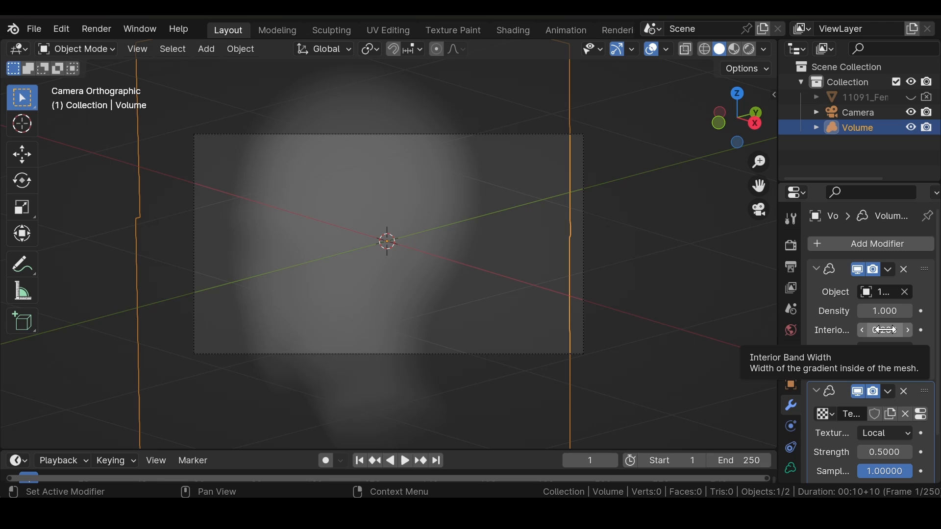
click(883, 330)
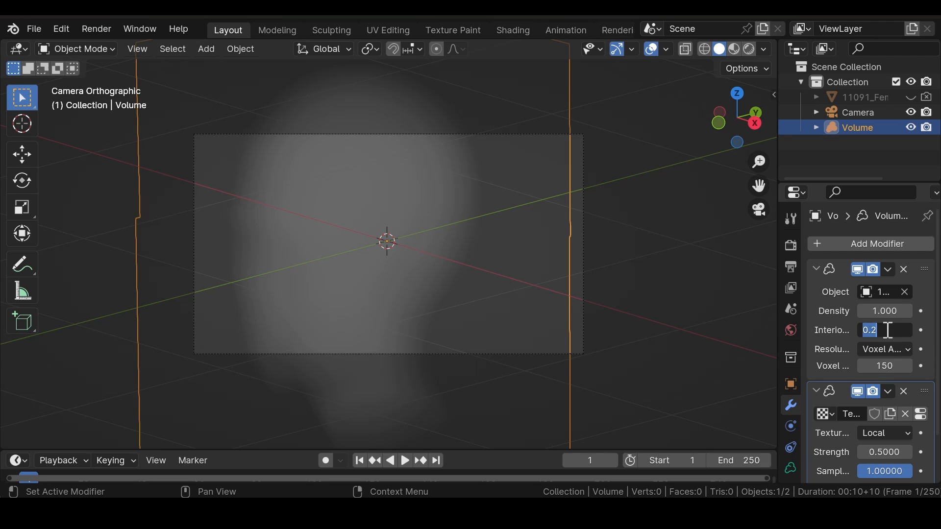
text(1.000)
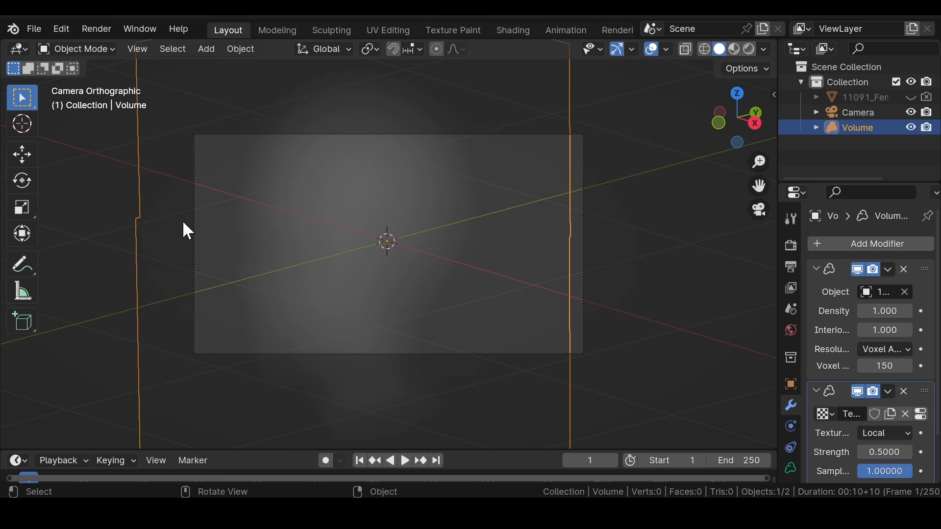
mouse_move(287, 365)
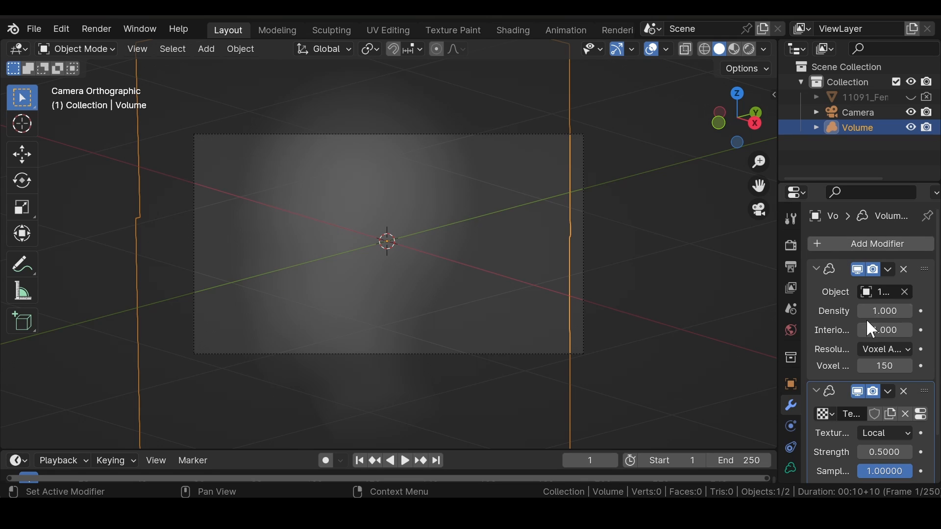
click(884, 330)
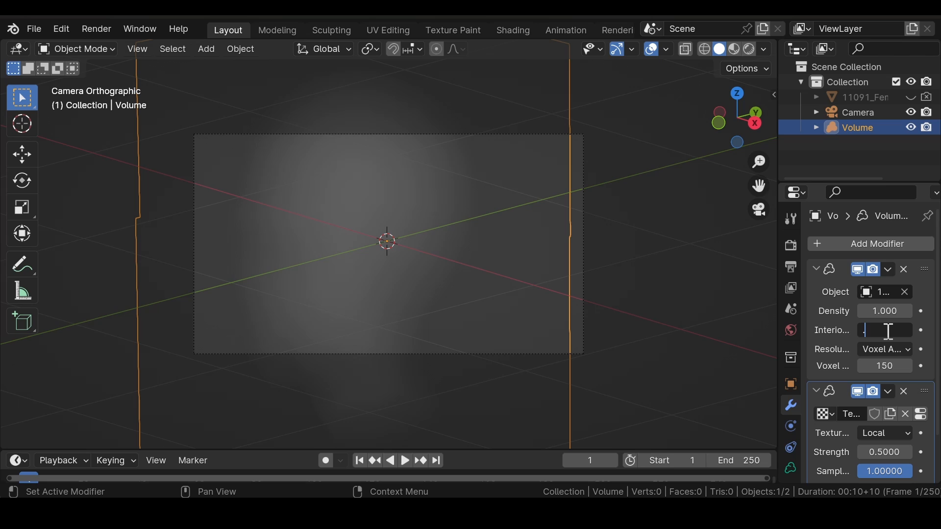
- Give Volume Displace strength 0.15, 10 samples and mid level 0
click(816, 269)
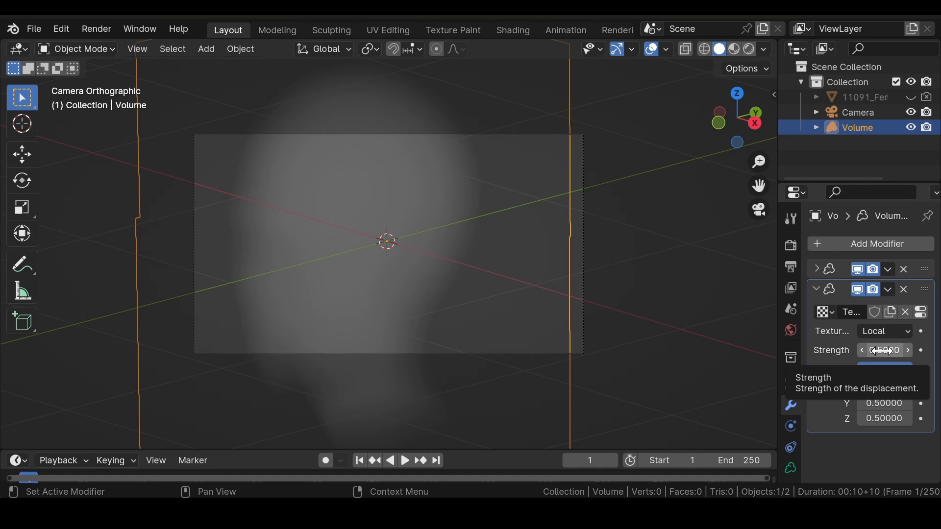
double_click(883, 350)
text(0.1500)
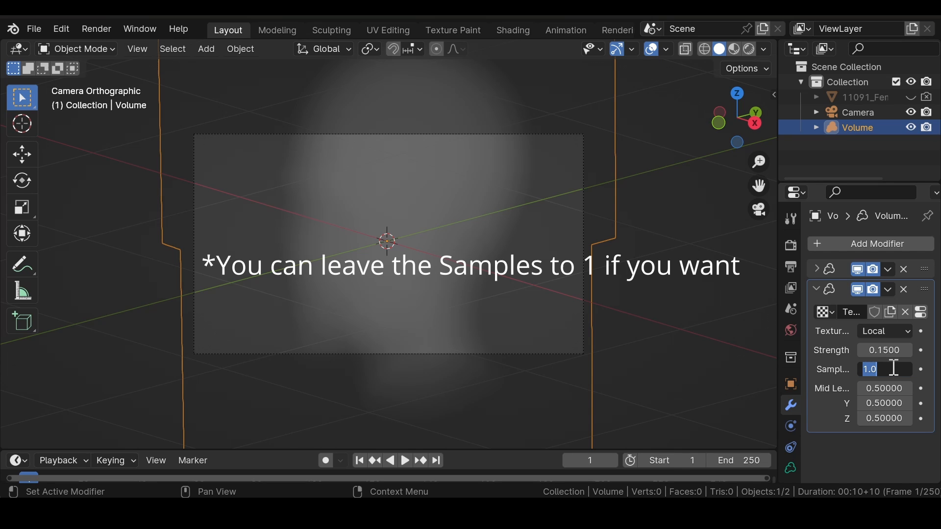
text(10)
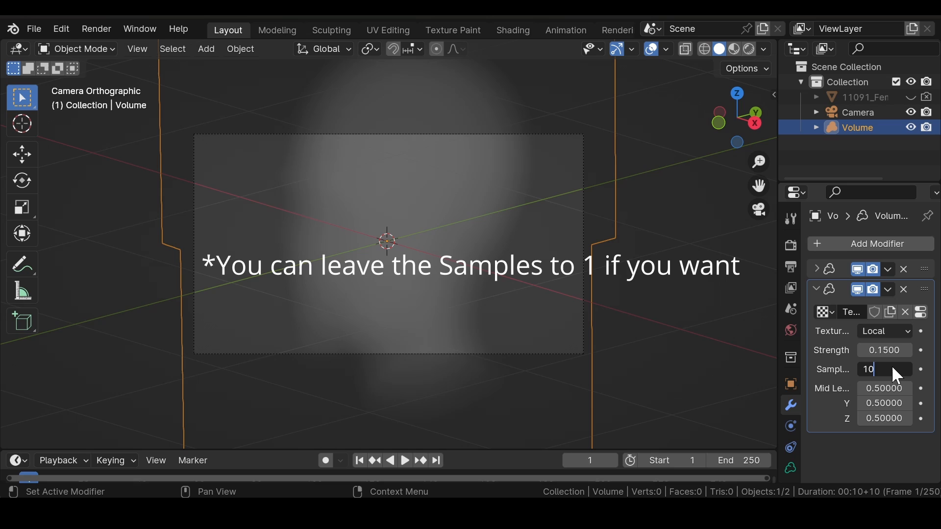
key(Return)
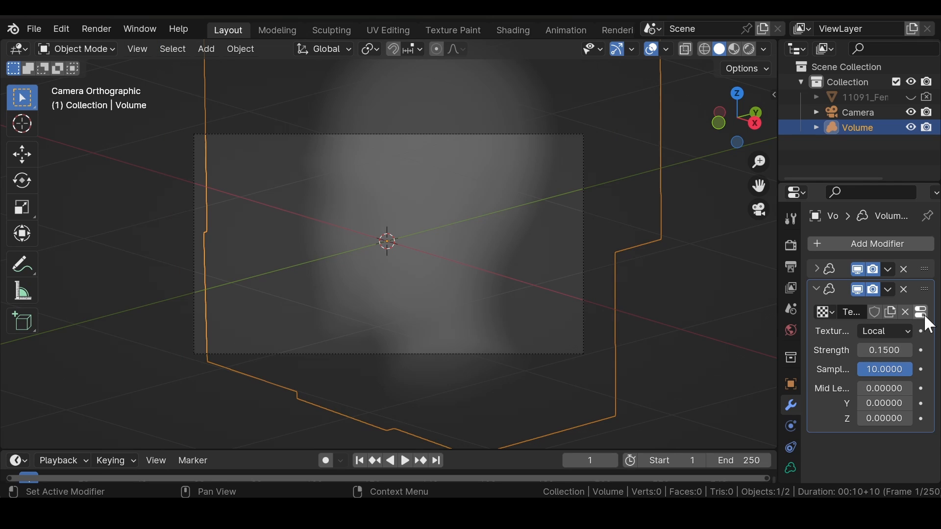
mouse_move(923, 312)
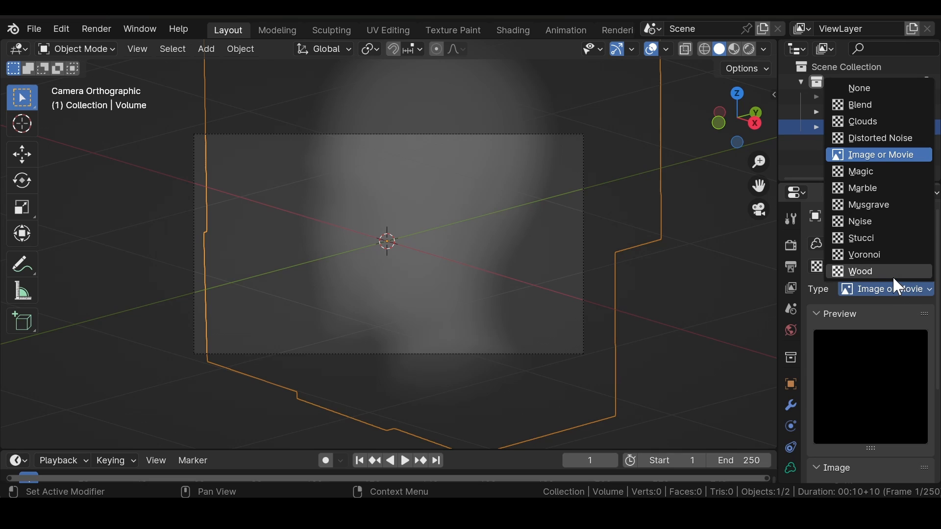
mouse_move(870, 171)
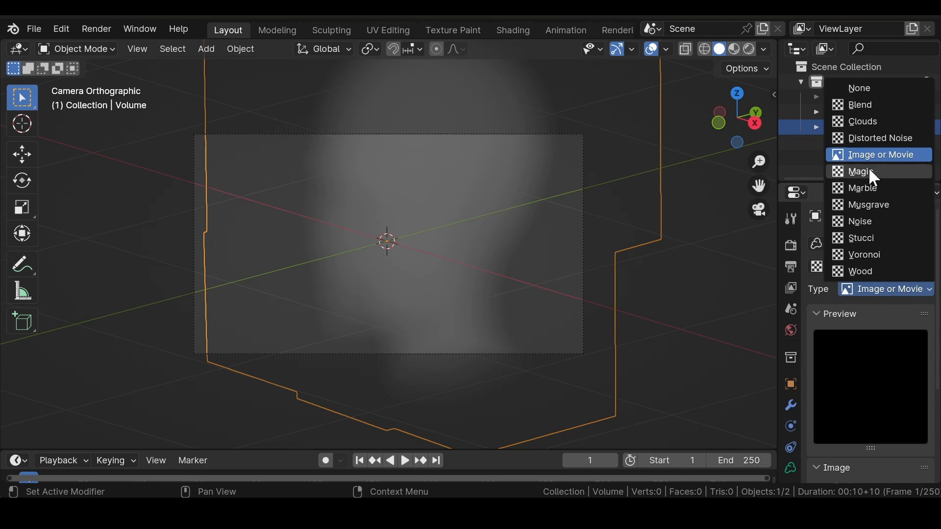
mouse_move(879, 137)
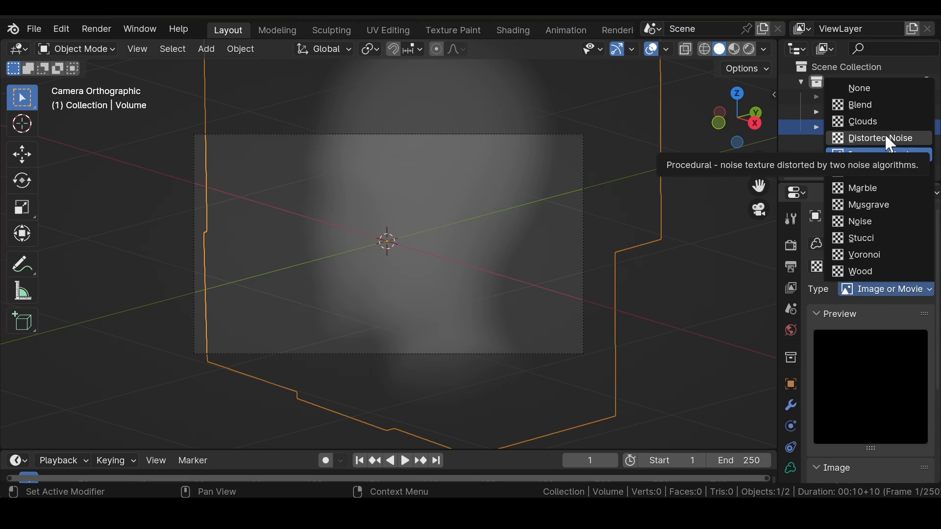
- Switch the displacement texture to Distorted Noise and orbit to inspect the cloudy volume
click(880, 139)
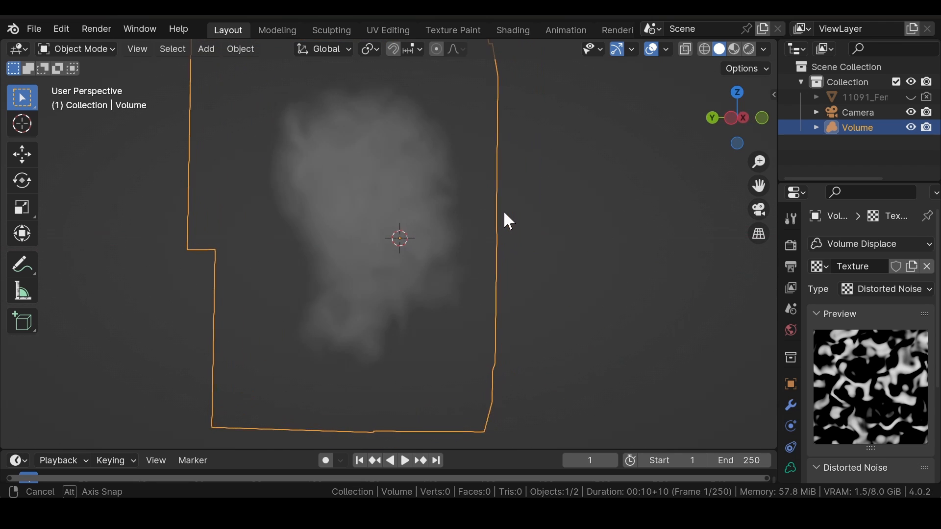
drag(508, 219, 284, 236)
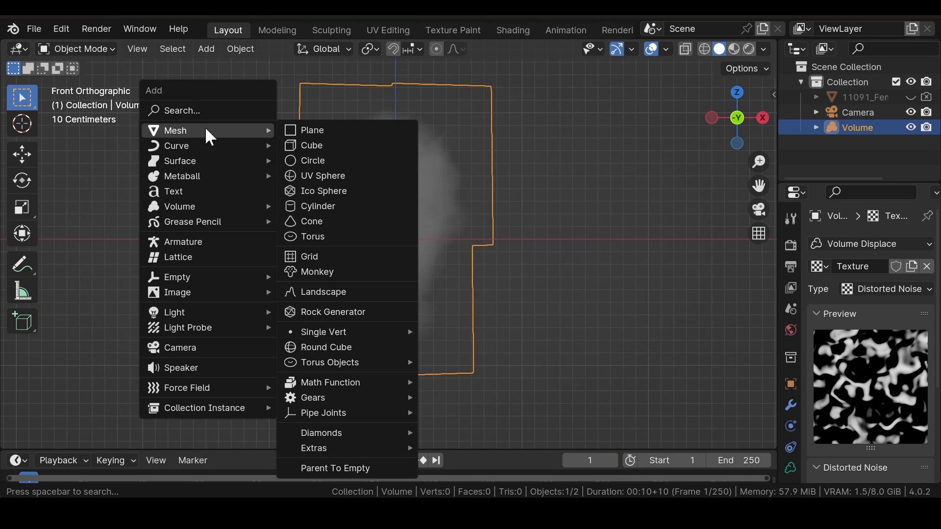
mouse_move(348, 131)
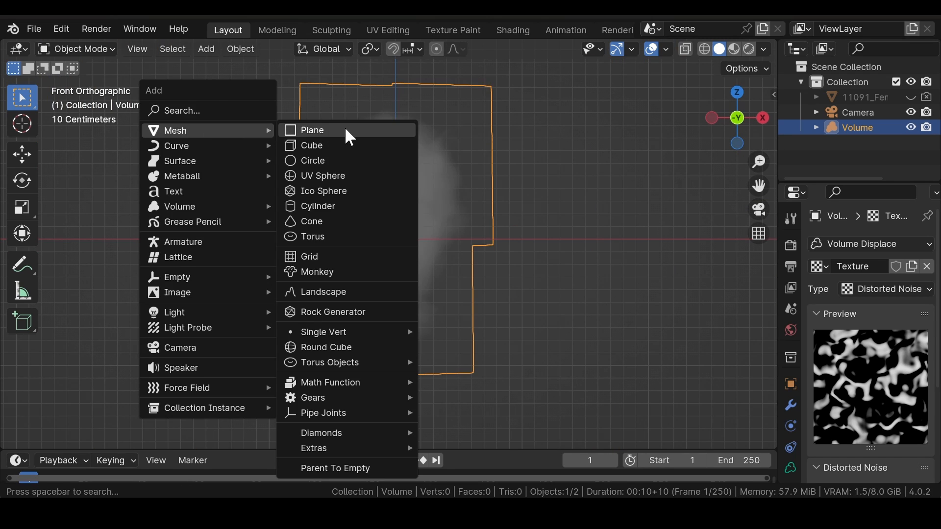
mouse_move(346, 190)
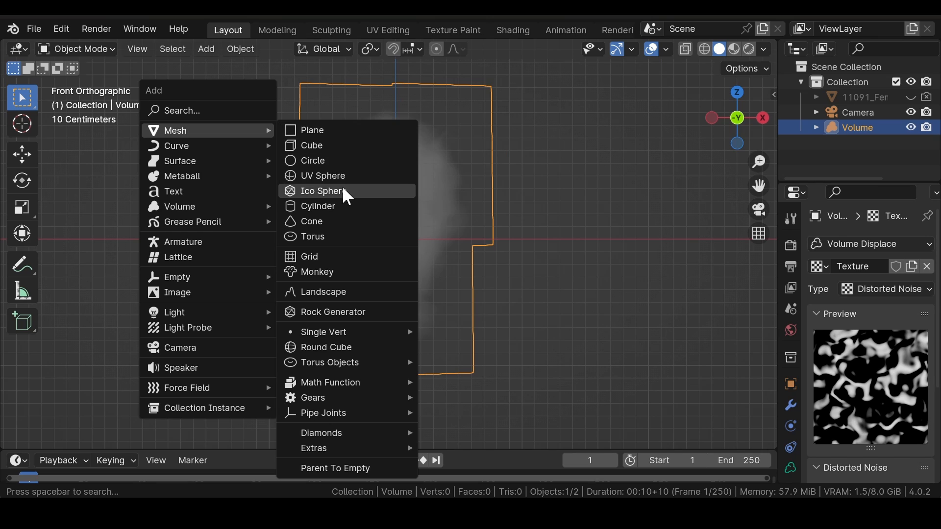
mouse_move(322, 190)
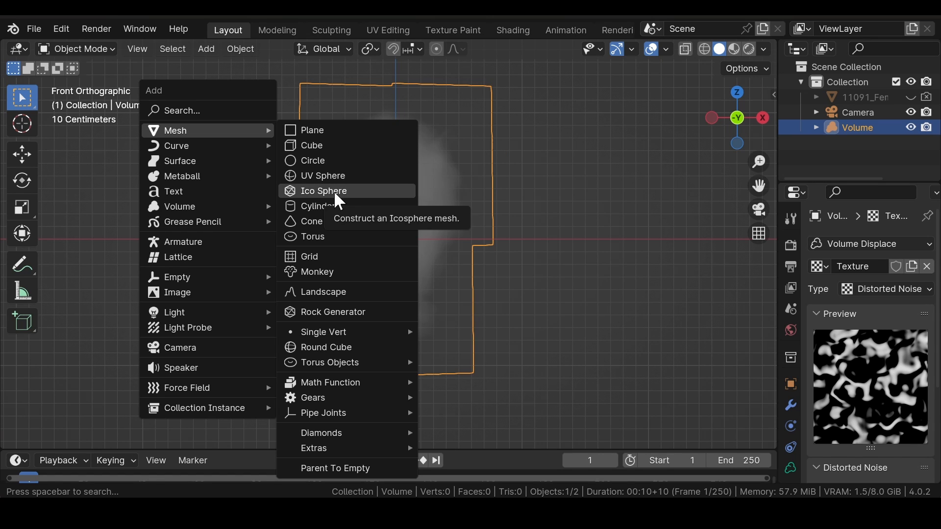
- Add an Ico Sphere mesh at the origin and return to the camera view
click(323, 191)
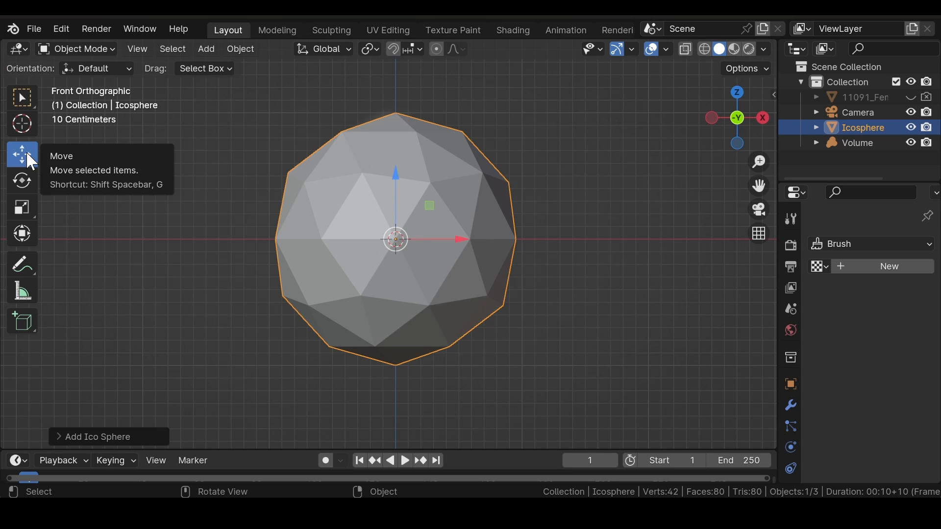
scroll(down, 3)
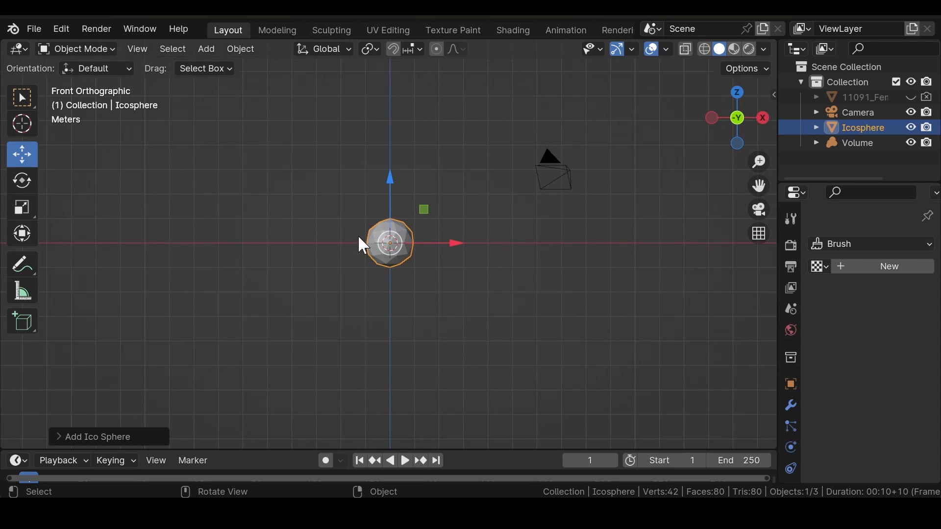
drag(391, 243, 692, 243)
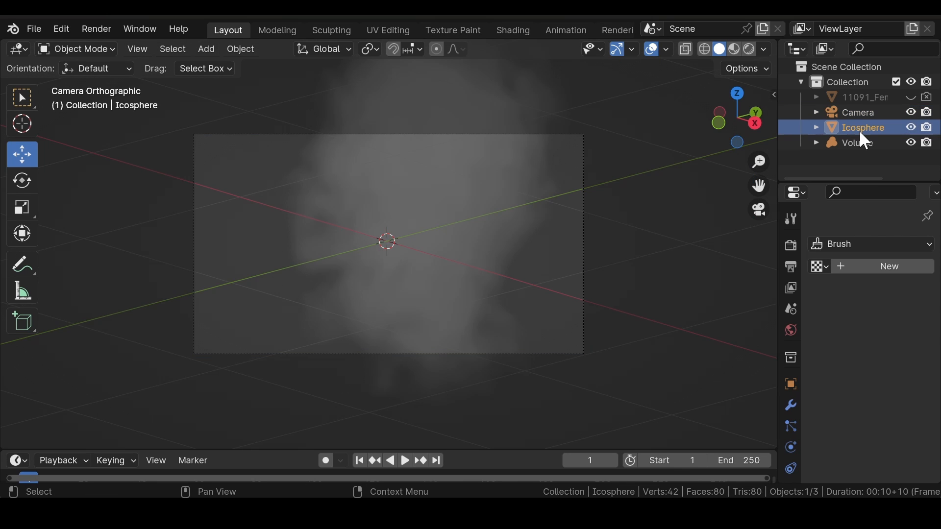
- Give the Icosphere a Volume to Mesh modifier sourcing the Volume, then hide the Volume
click(791, 406)
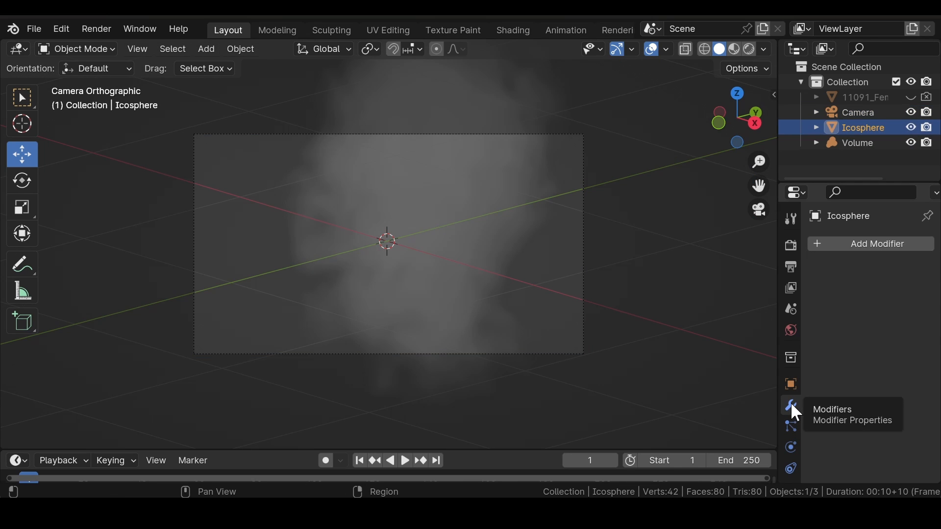
click(877, 243)
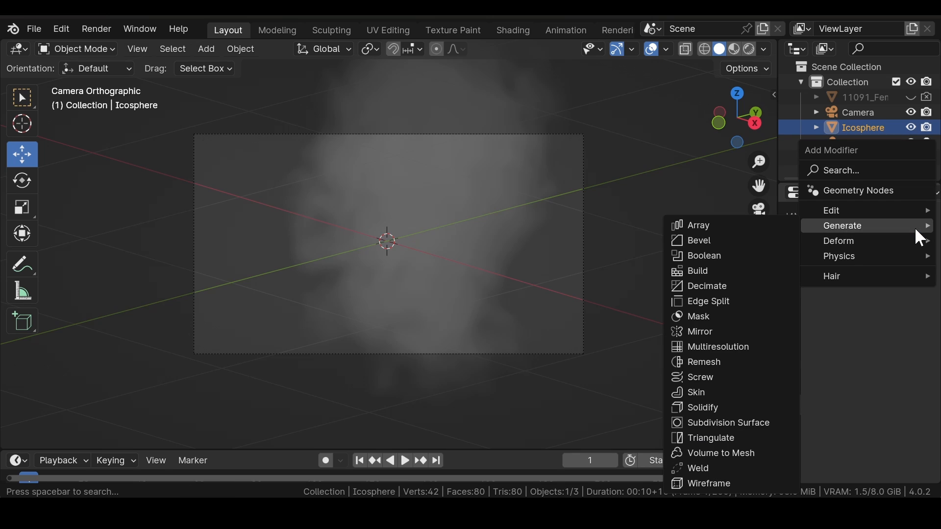
click(720, 453)
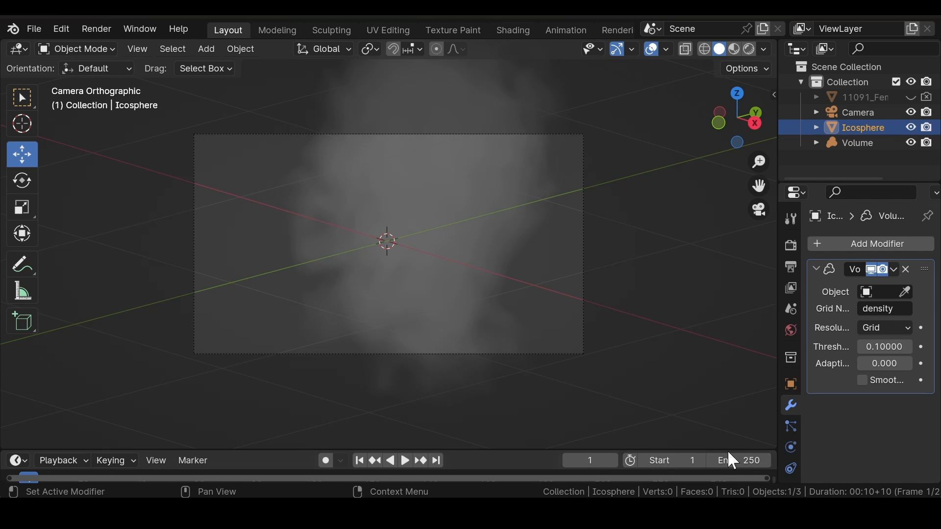
mouse_move(906, 291)
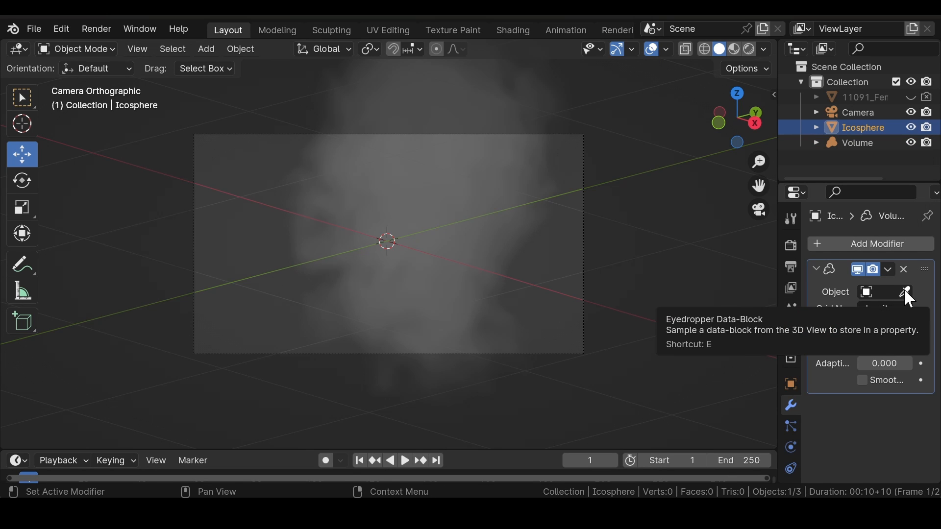
click(906, 292)
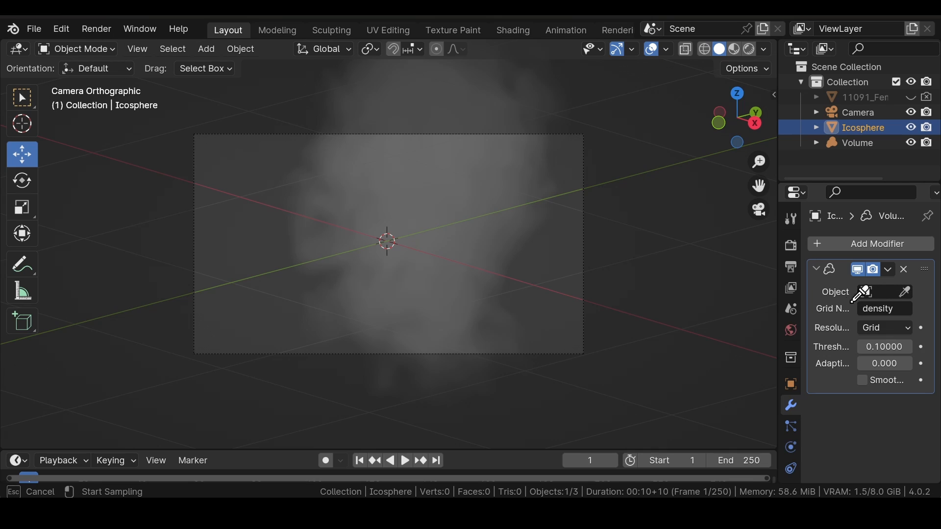
click(862, 292)
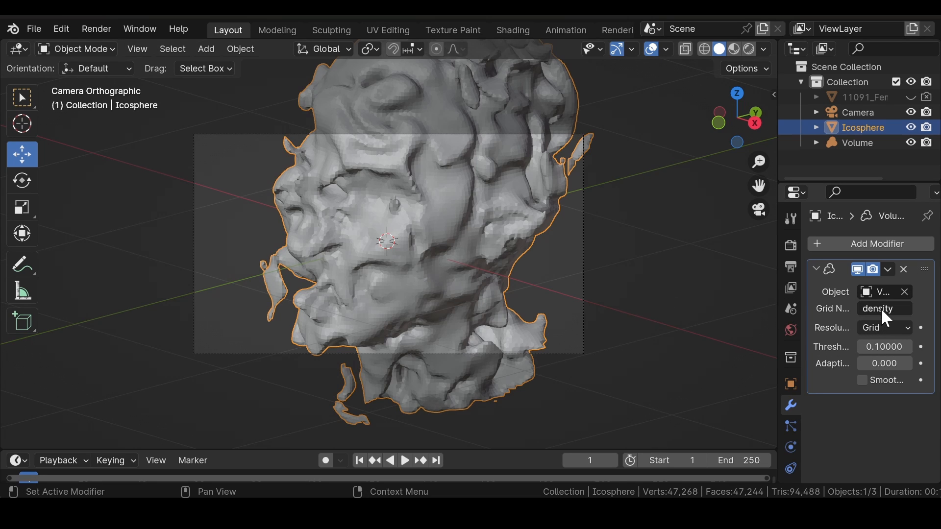
mouse_move(911, 142)
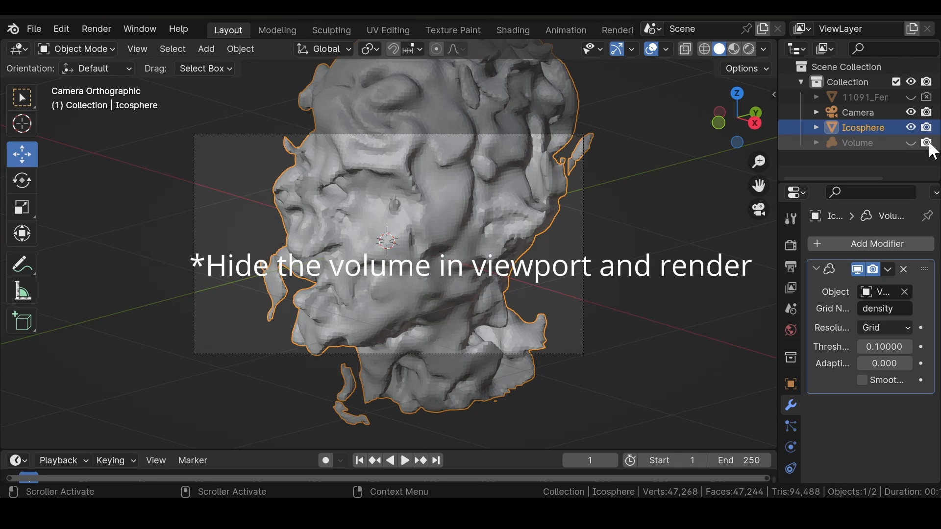
click(927, 145)
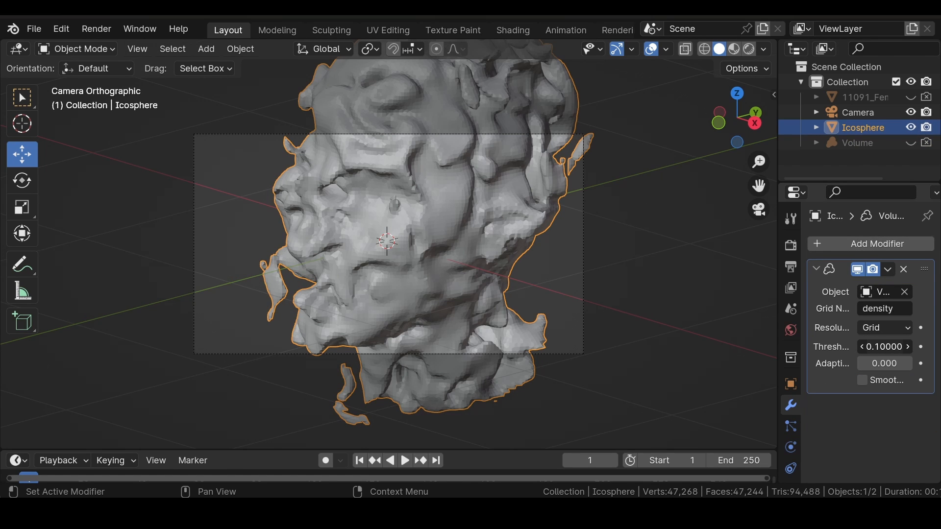
- Set Volume to Mesh threshold 0.001 and adaptivity 0.3, and enable smooth shading
click(883, 346)
text(0.00100)
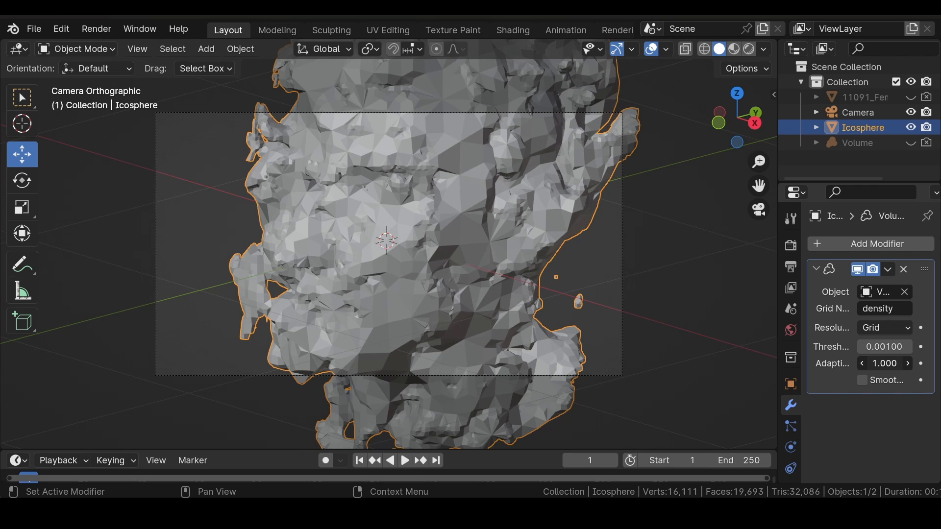
click(883, 363)
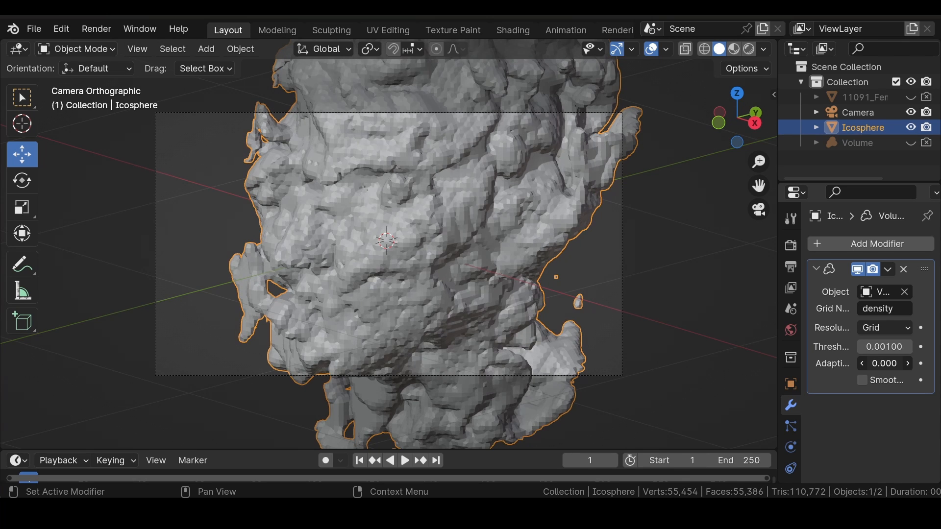
drag(885, 363, 885, 363)
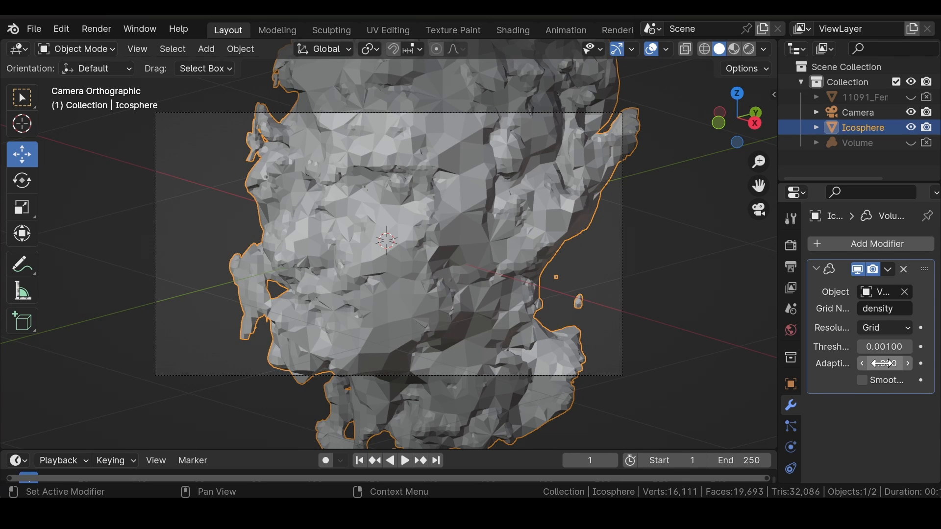
click(884, 364)
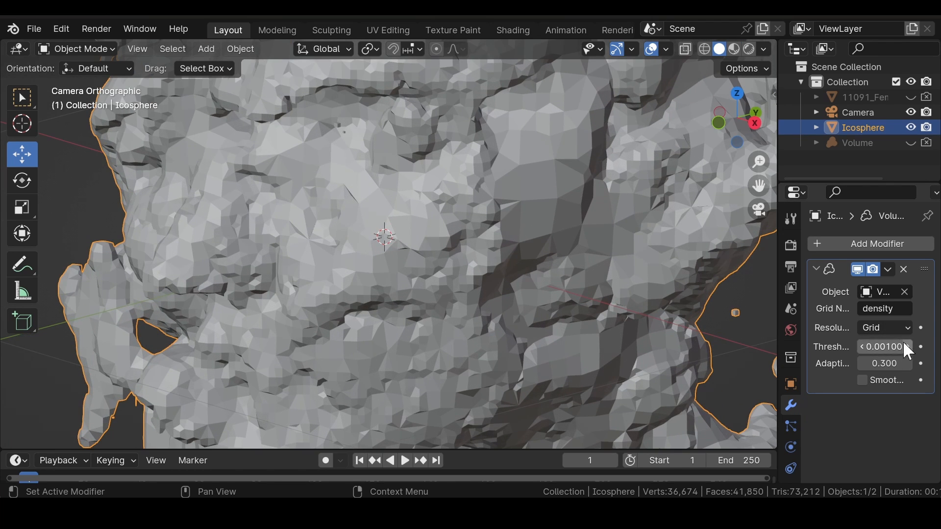
mouse_move(864, 388)
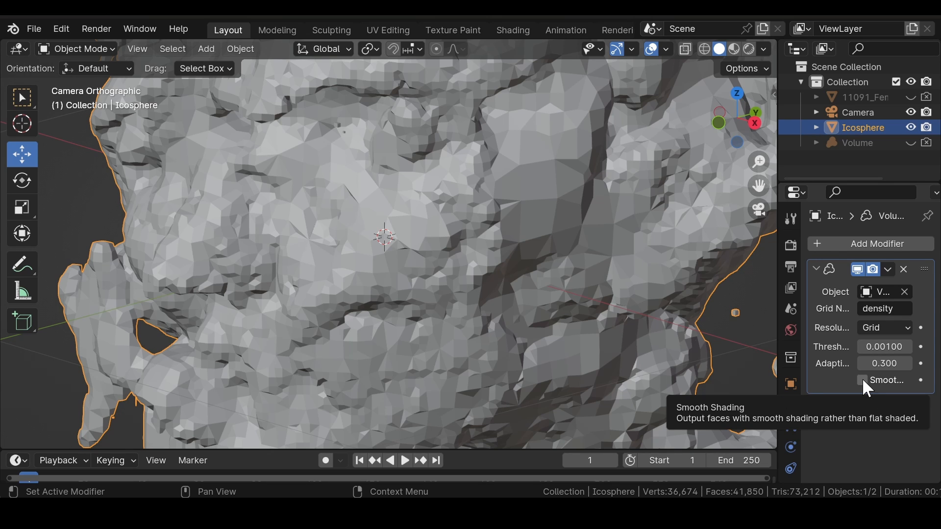
click(863, 380)
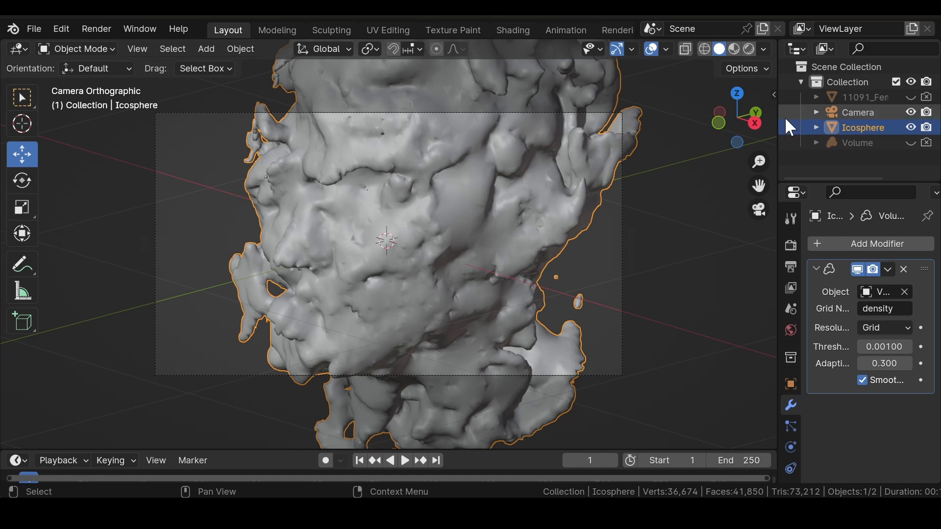
- Raise the Volume's mesh-to-volume resolution to 300 and pick a different noise basis
click(858, 142)
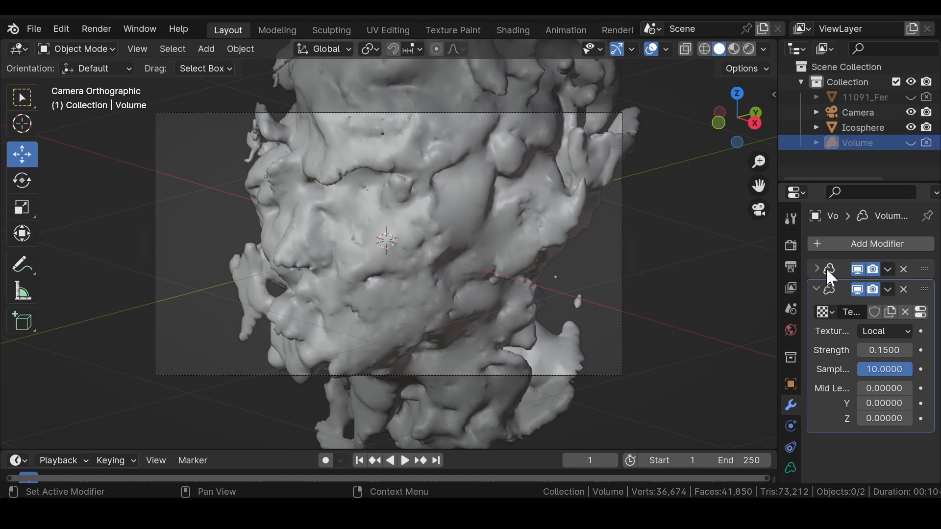
click(816, 269)
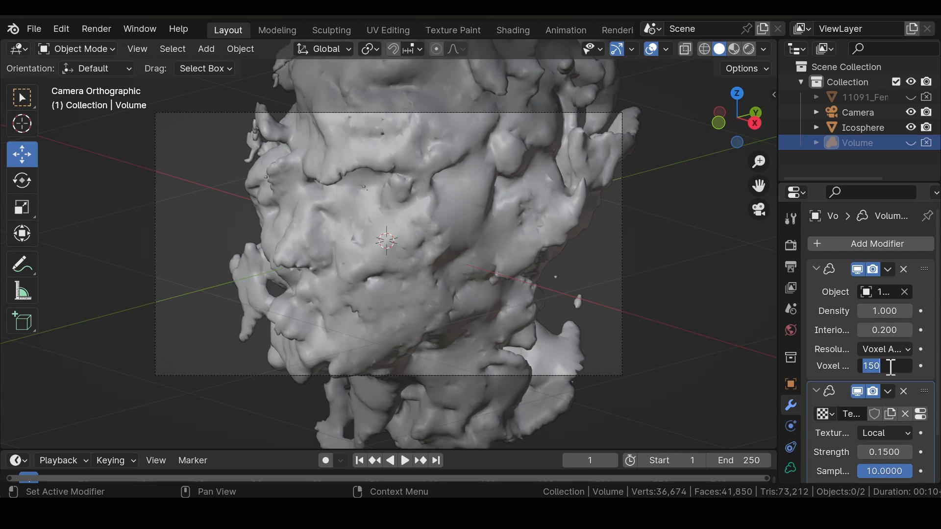
text(*300)
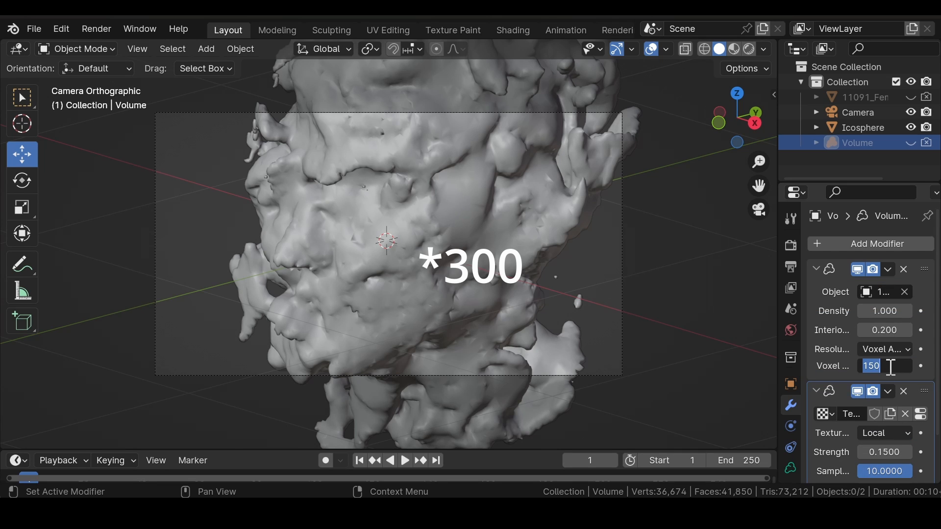
text(300)
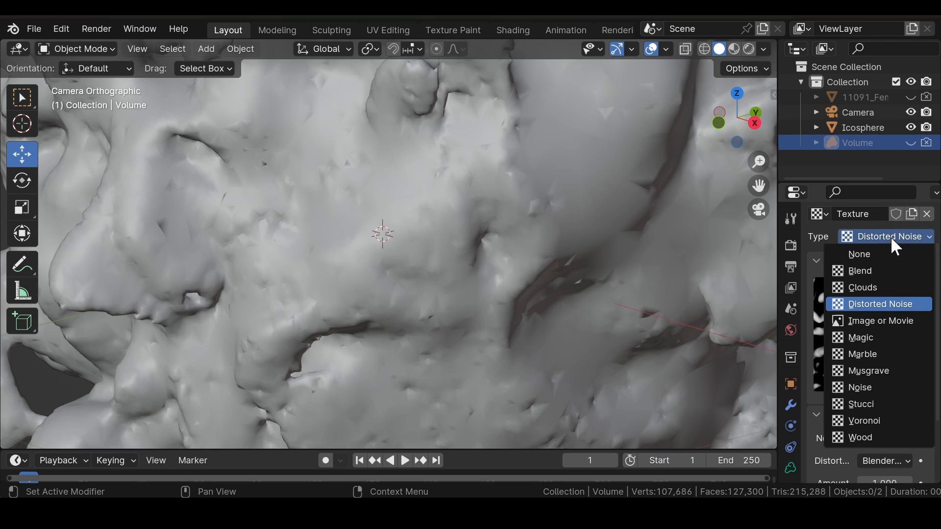
click(879, 304)
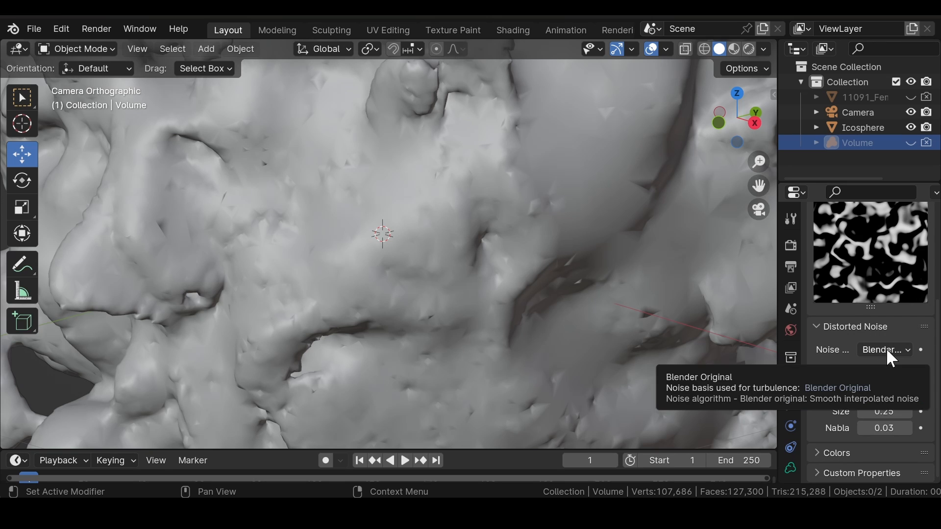
click(883, 350)
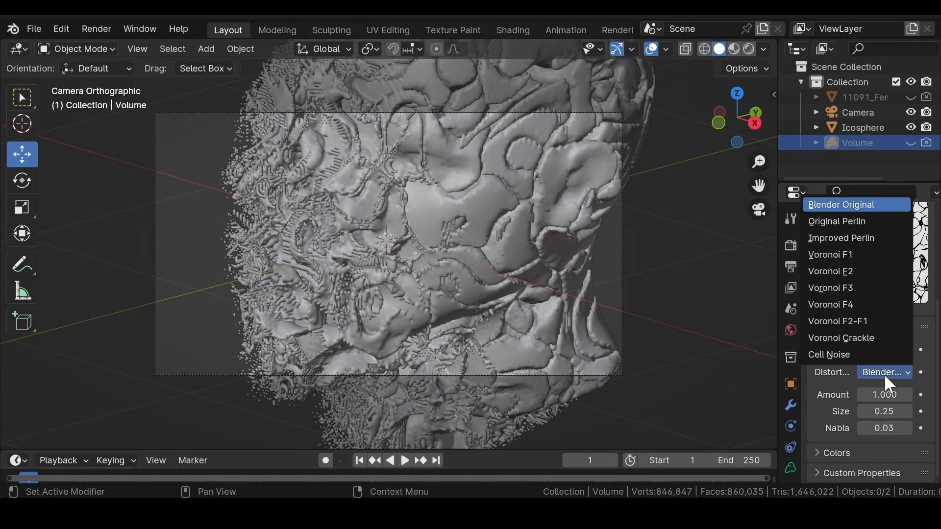
mouse_move(859, 326)
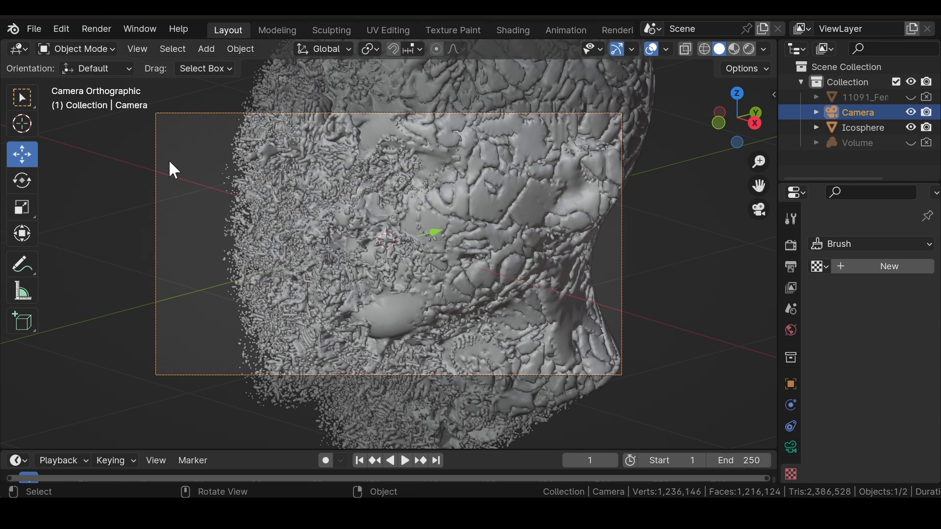
- Add an Area light with a disk shape, 4.74 m in size
click(205, 48)
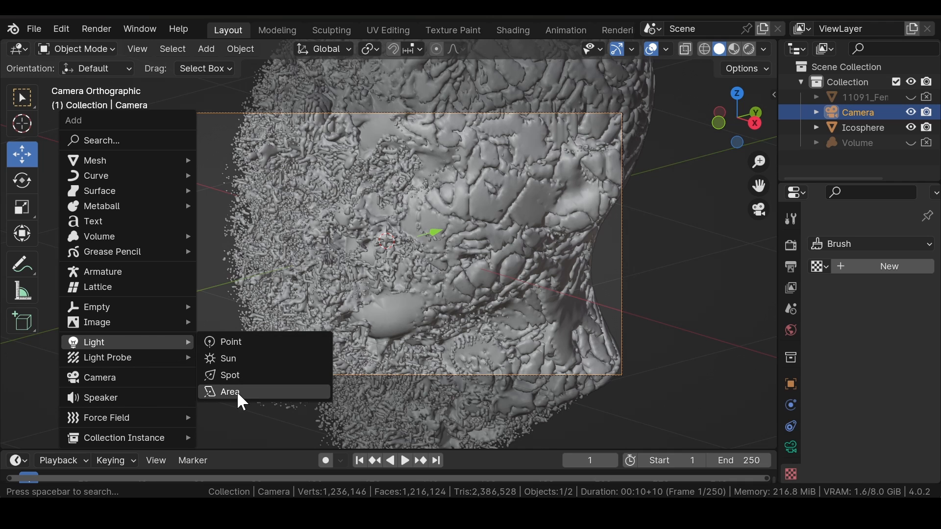
mouse_move(230, 392)
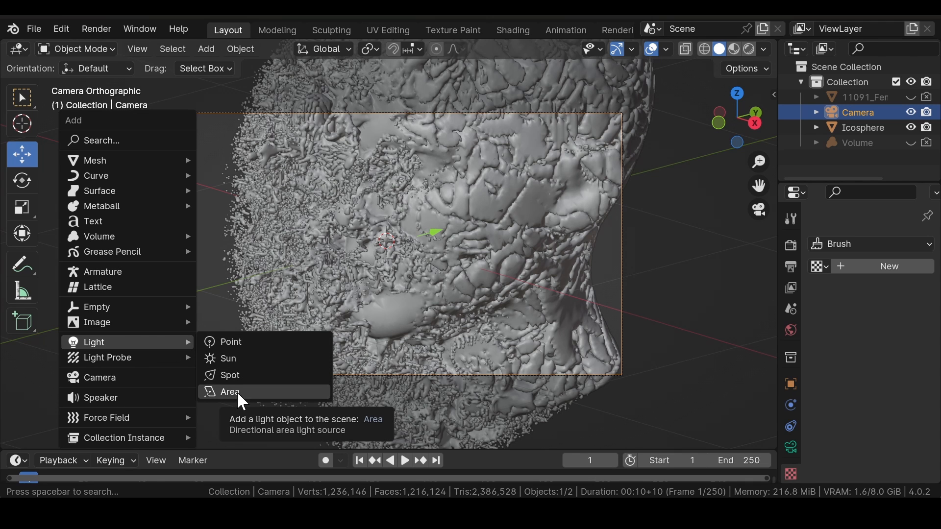
click(230, 392)
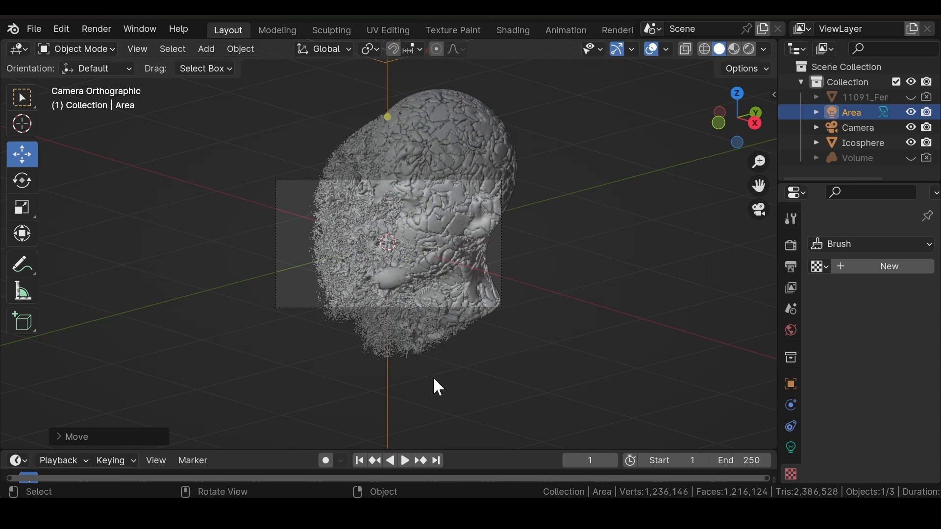
mouse_move(790, 447)
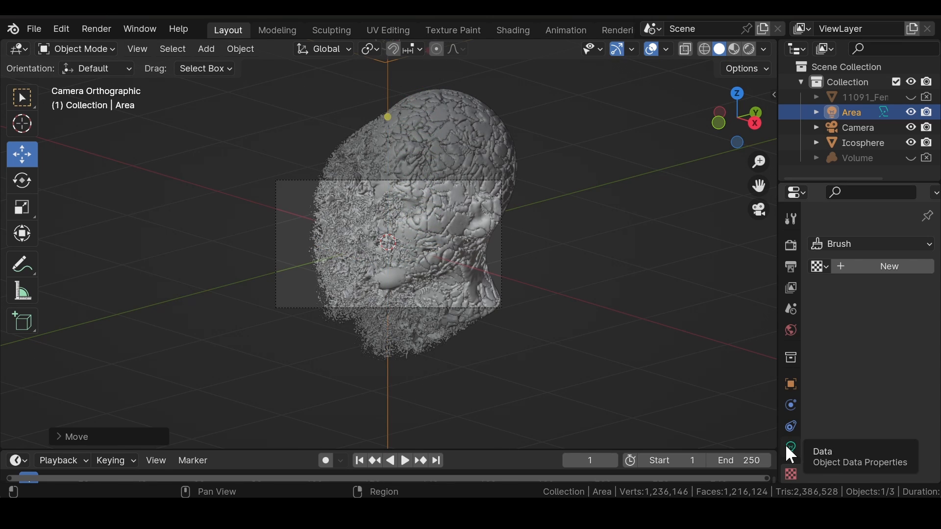
click(791, 447)
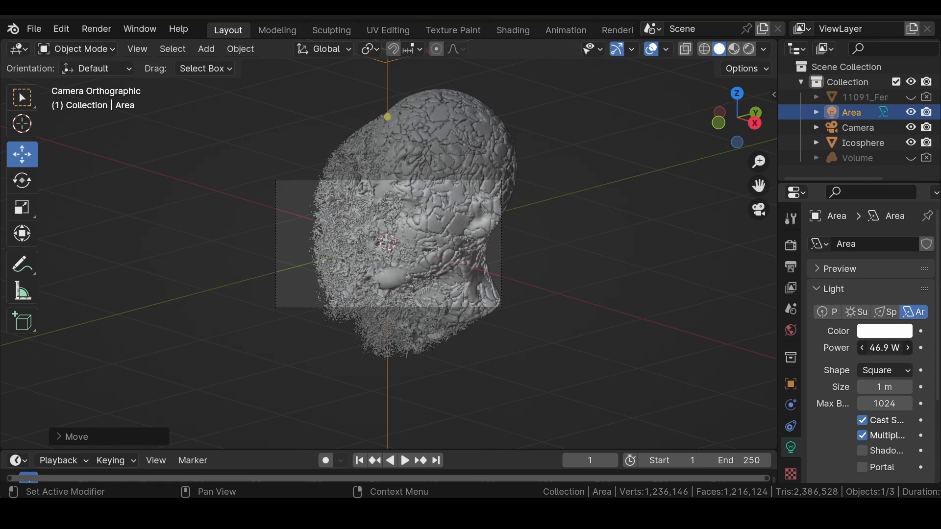
click(883, 370)
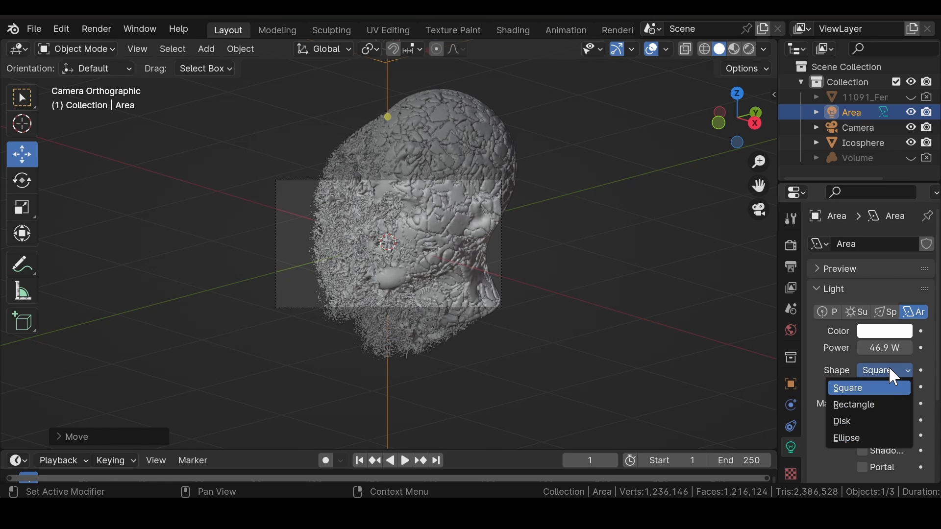
click(841, 422)
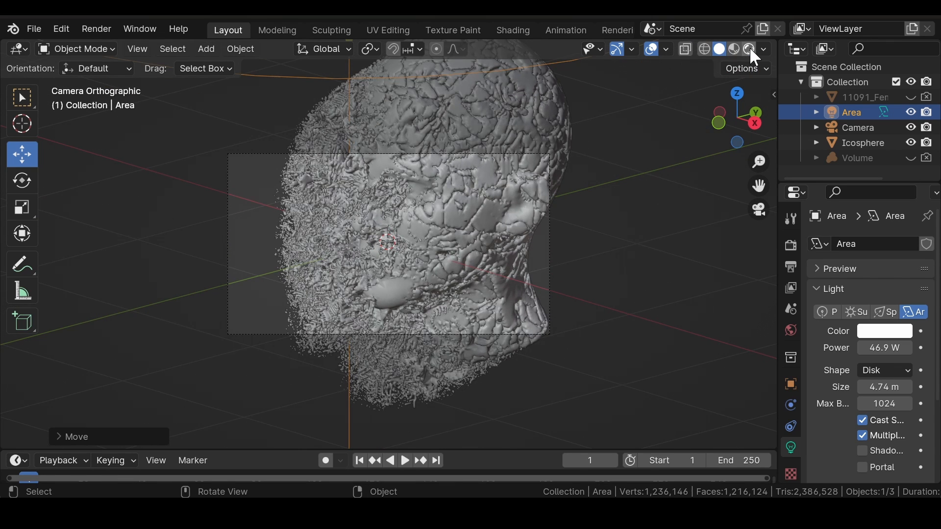
mouse_move(749, 49)
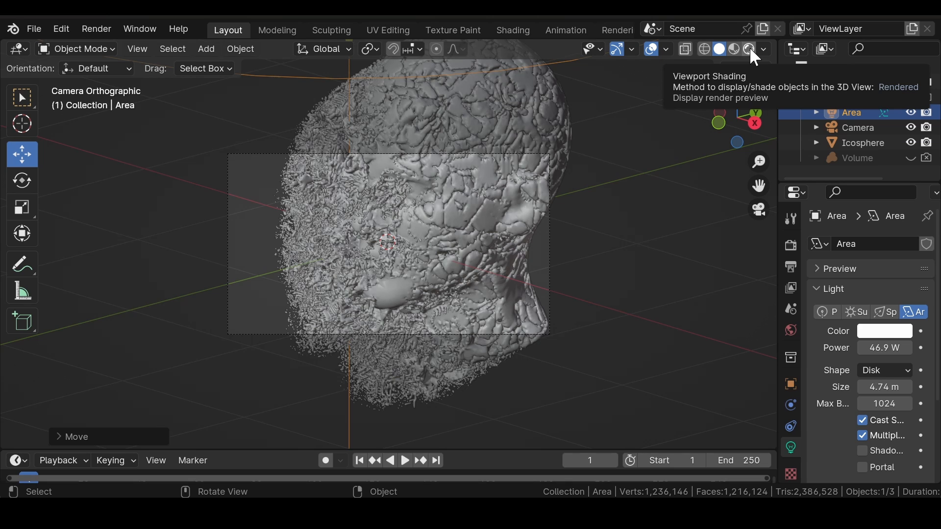
- Turn off viewport overlays to hide the grid and helpers
click(730, 49)
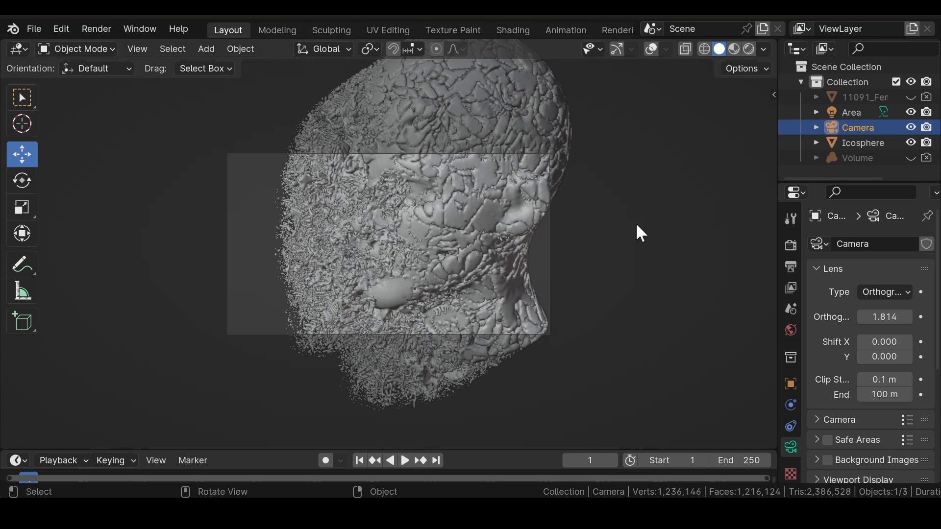
mouse_move(727, 99)
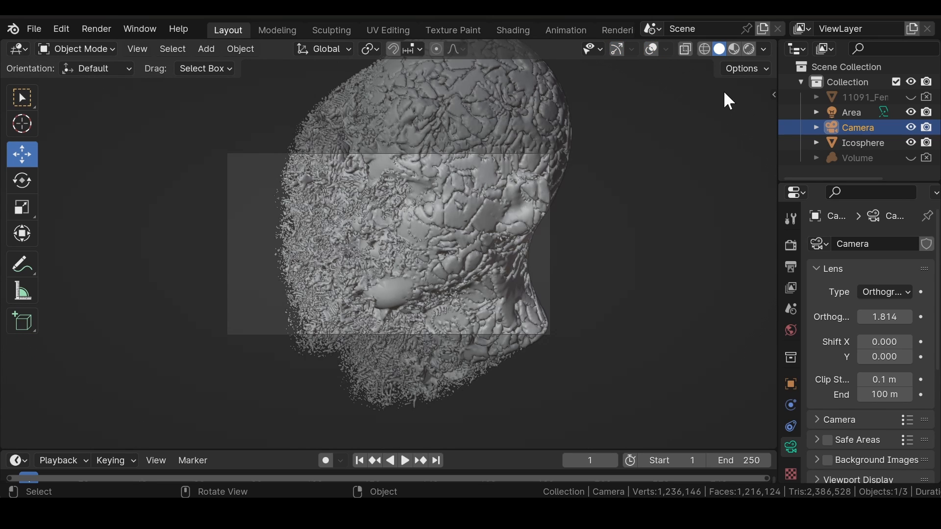
mouse_move(774, 46)
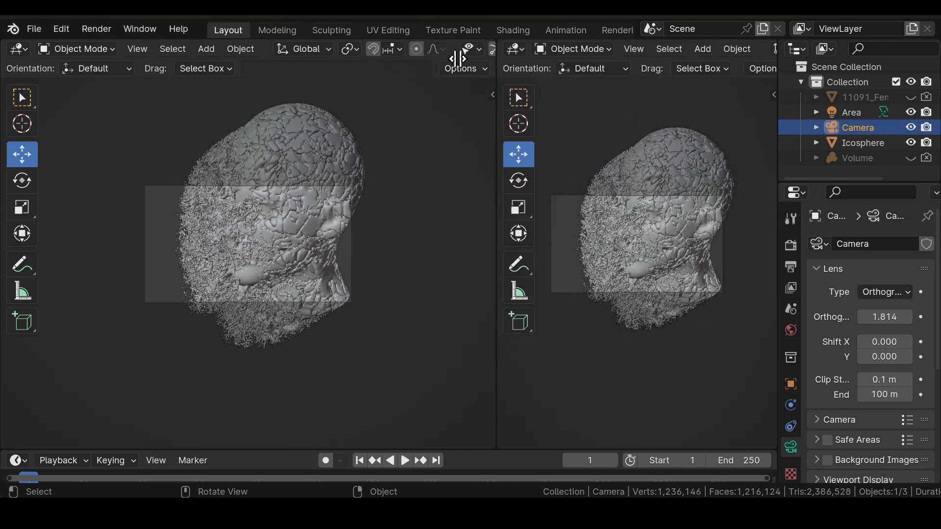
- Switch the right area to the Shader Editor and create a new material for the head
click(238, 49)
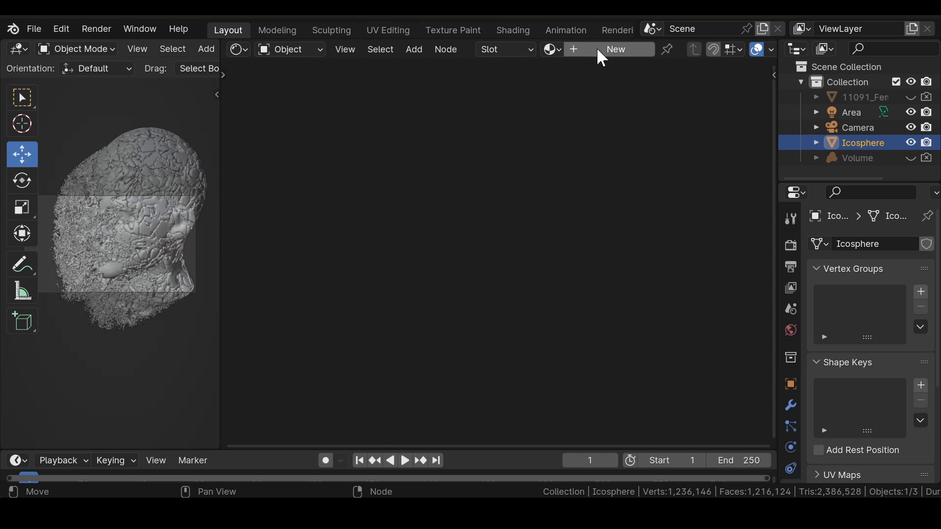
click(615, 49)
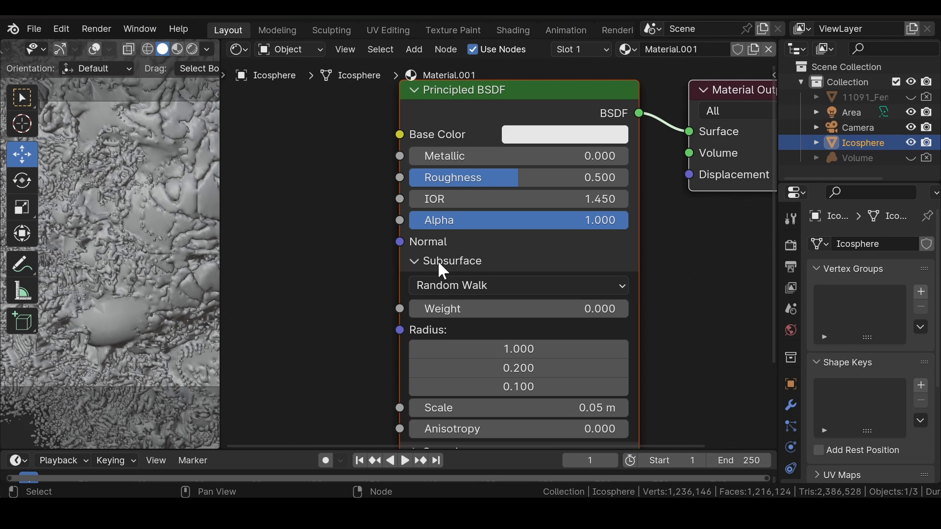
mouse_move(433, 315)
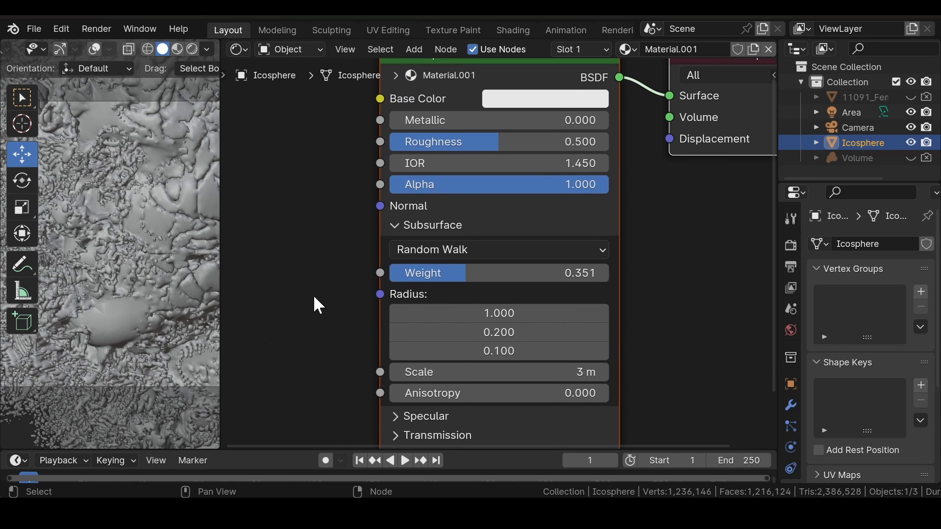
mouse_move(453, 309)
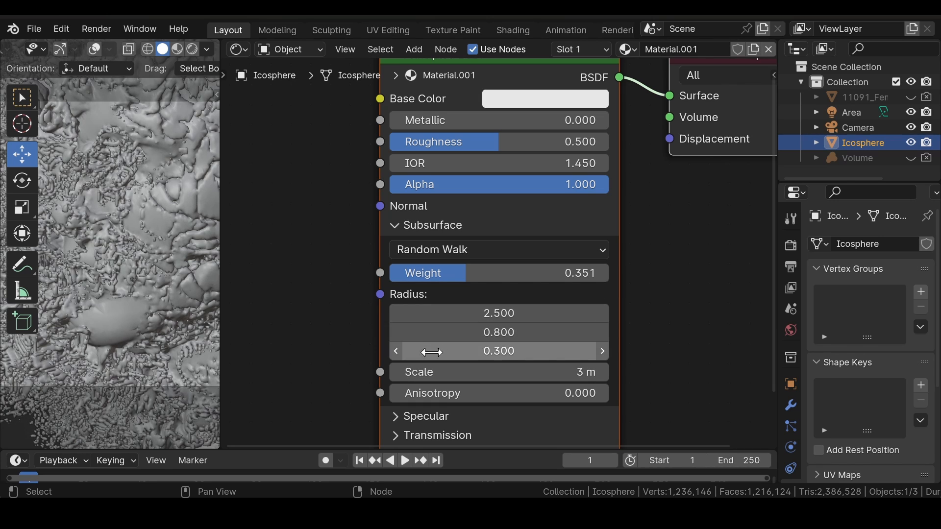
mouse_move(336, 240)
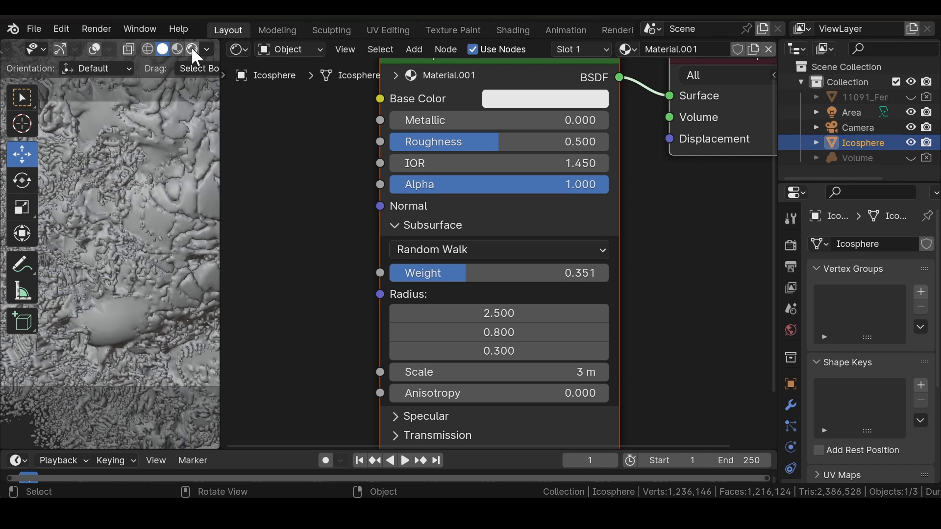
mouse_move(191, 49)
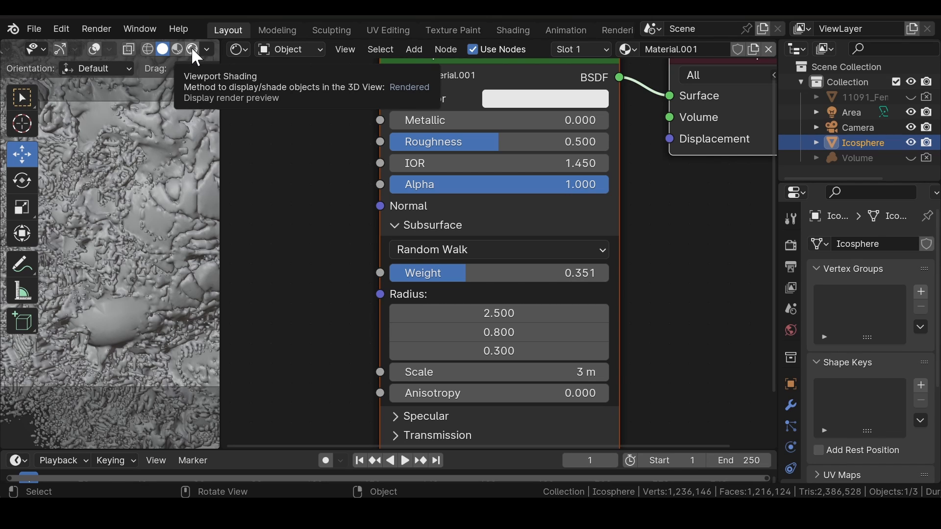
- Render a still image from the camera and start saving the render result
click(192, 49)
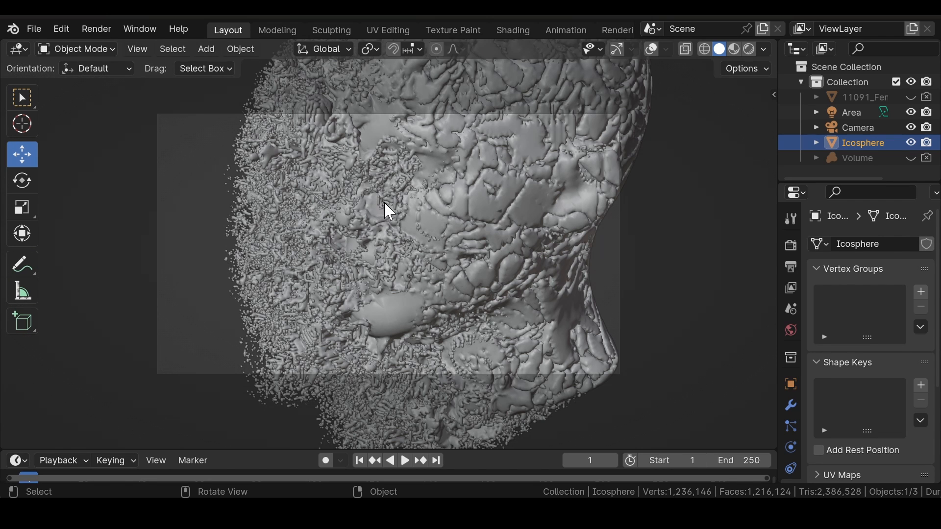
click(96, 28)
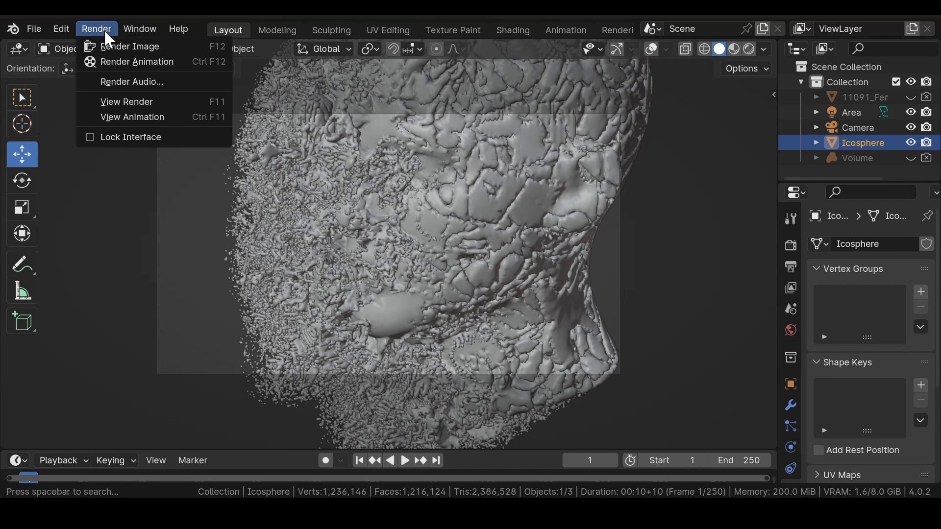
mouse_move(131, 46)
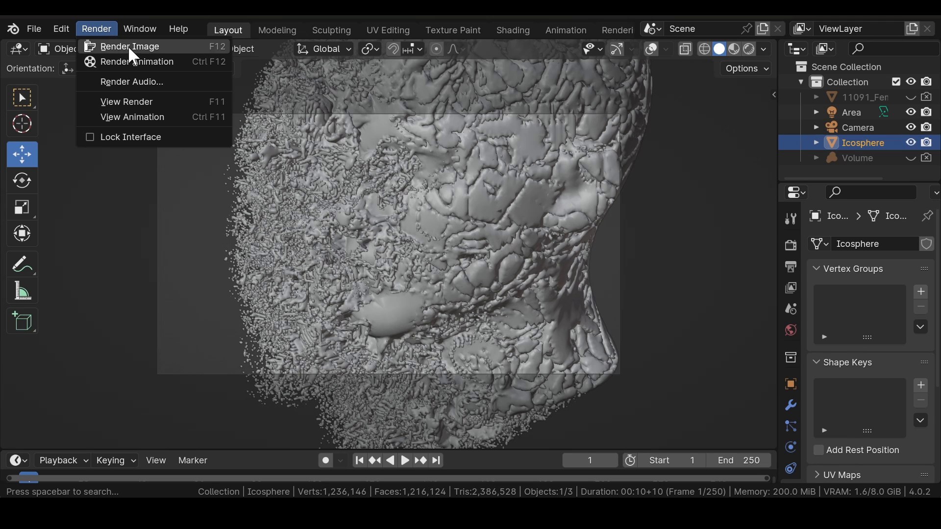
click(129, 46)
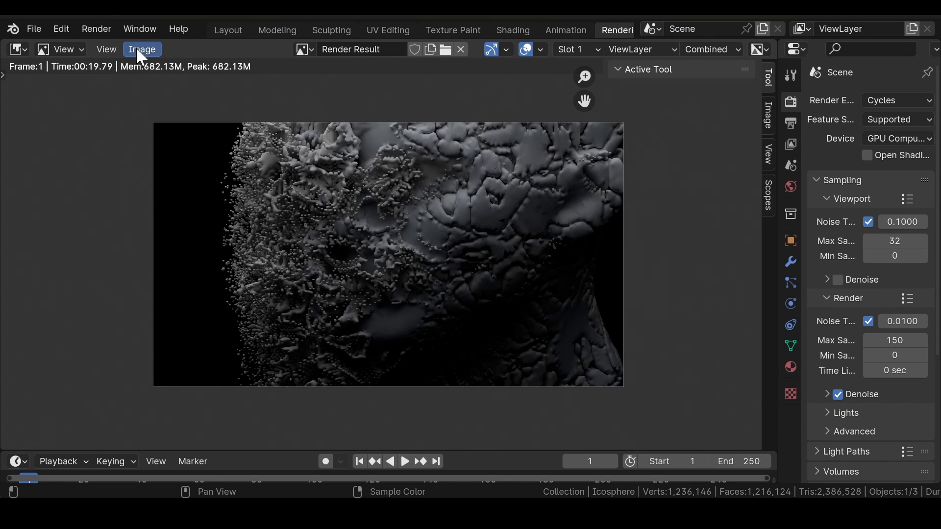
click(143, 49)
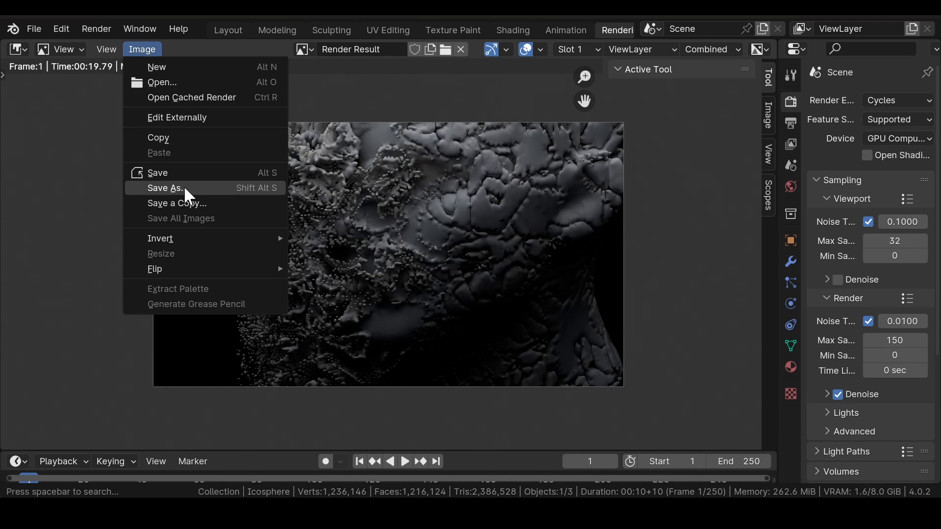
mouse_move(239, 102)
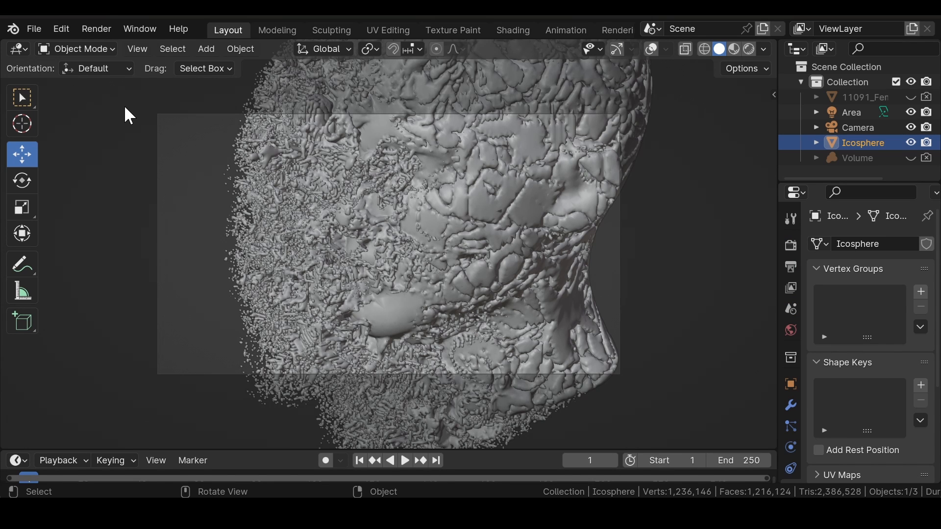
mouse_move(135, 118)
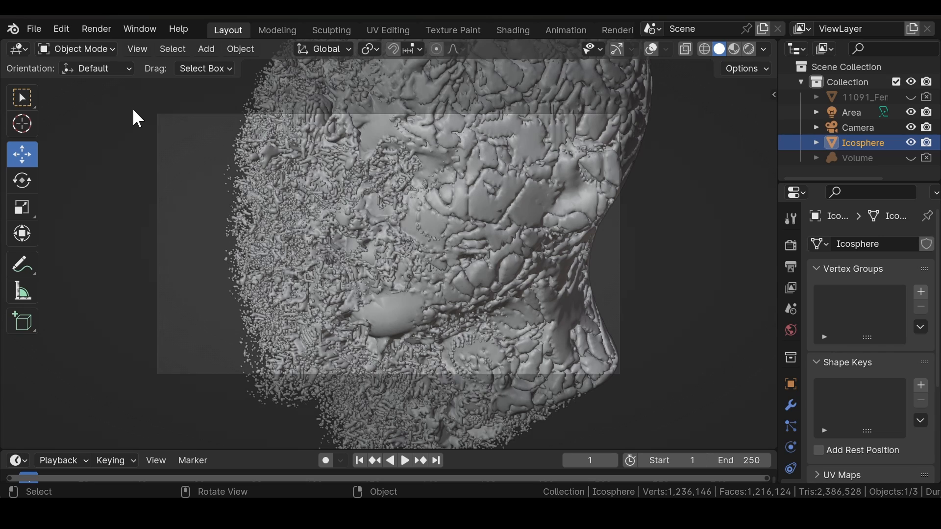